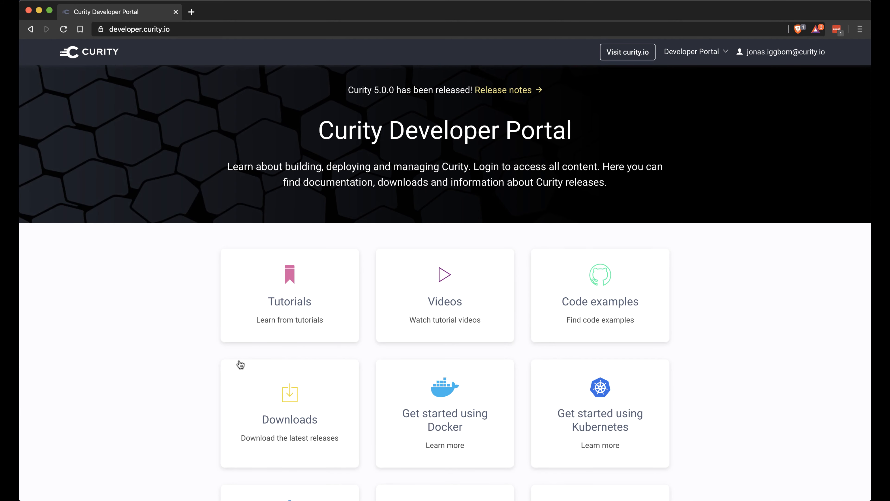
pyautogui.moveTo(268, 383)
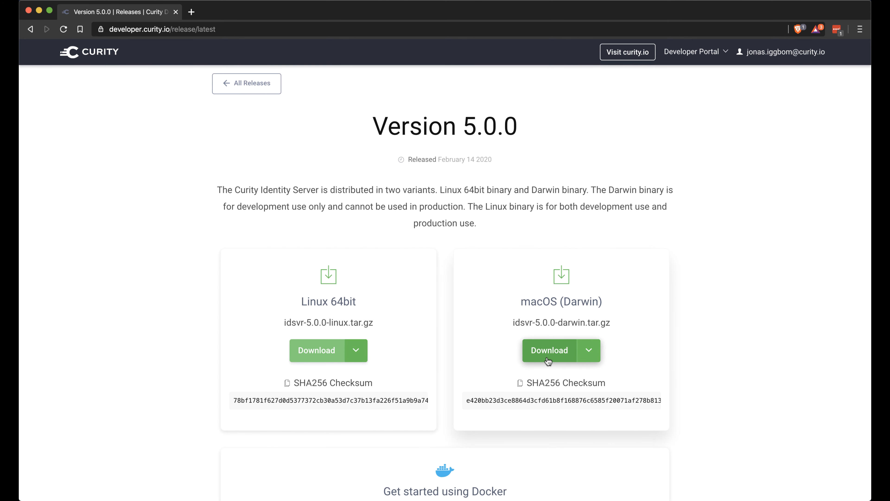
# Copy the macOS 5.0.0 'Download via API' command from the latest release page.
pyautogui.click(589, 350)
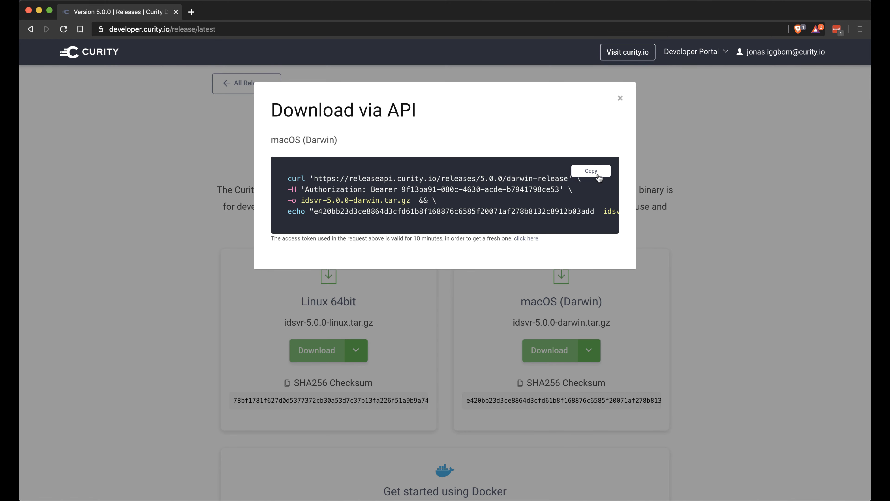
pyautogui.click(591, 171)
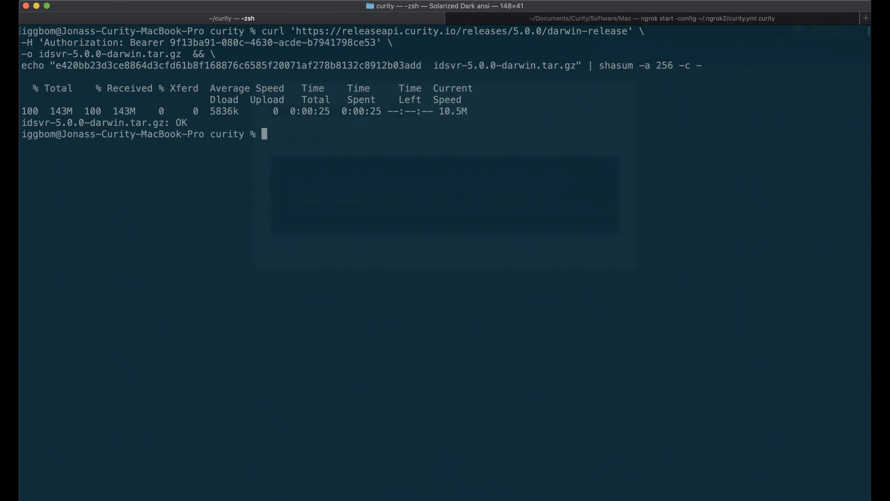
# Extract idsvr-5.0.0-darwin.tar.gz with tar xvf and list the idsvr-5.0.0 folder contents.
pyautogui.write('ls')
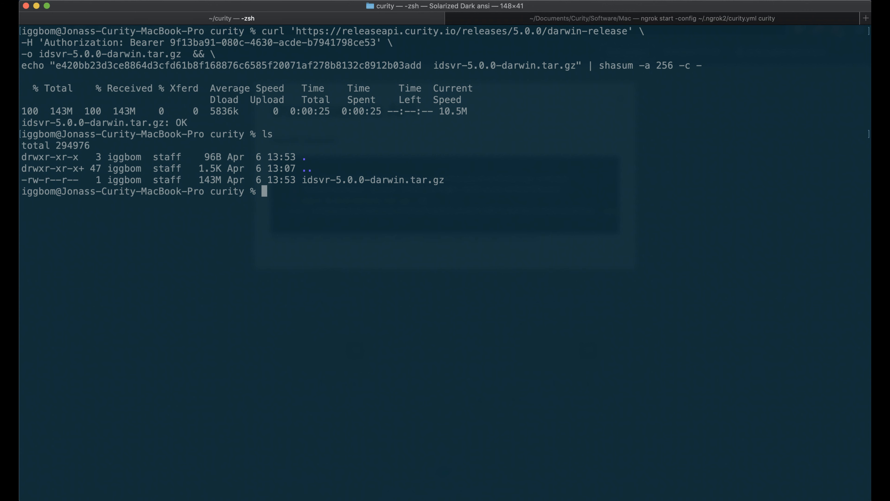
pyautogui.write('tar x')
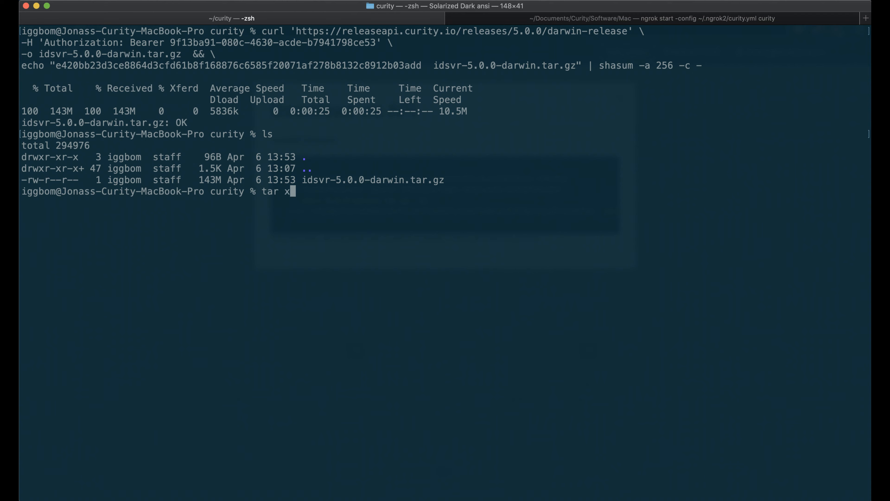
pyautogui.write('vf')
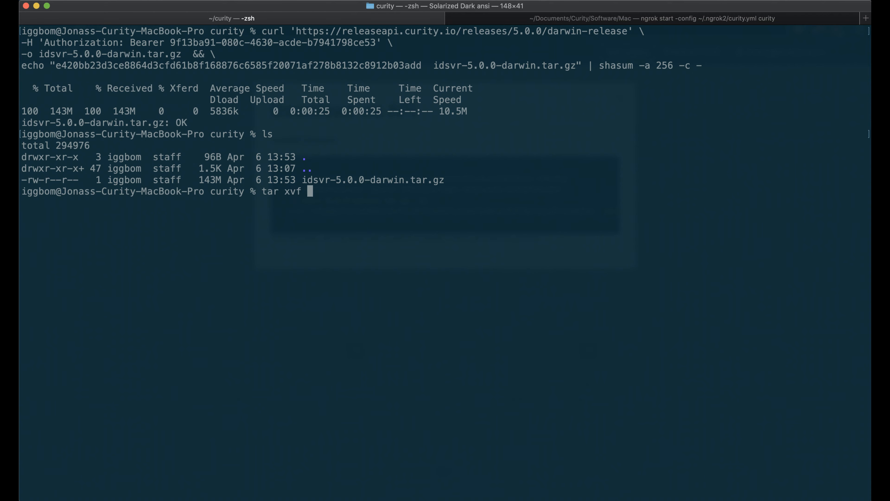
pyautogui.write('idsvr-5.0.0-darwin.tar.gz')
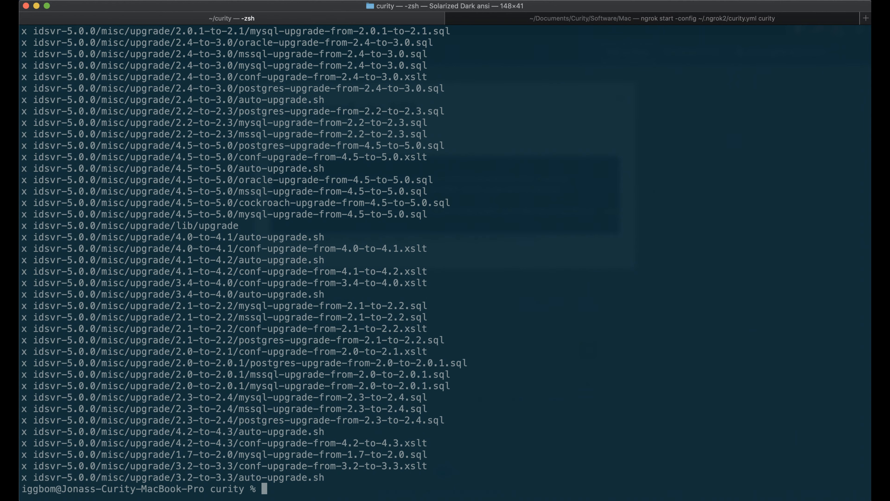
pyautogui.write('cd idsvr-5.0.0')
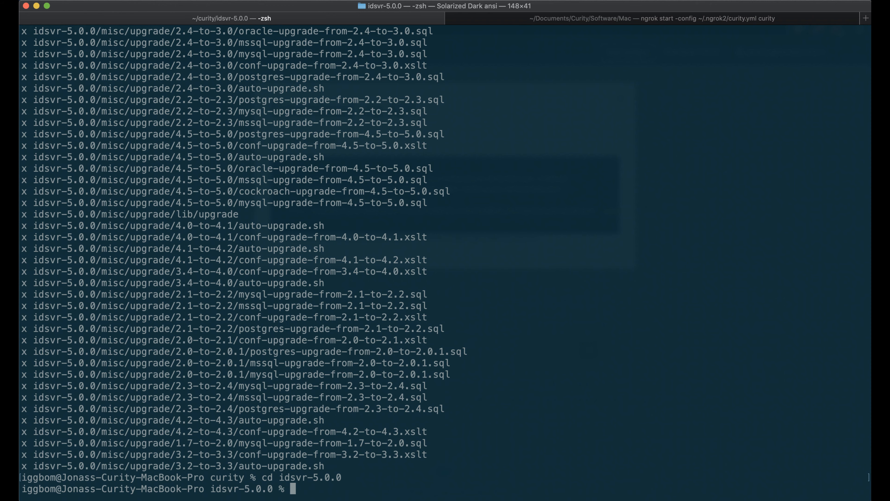
pyautogui.write('ls')
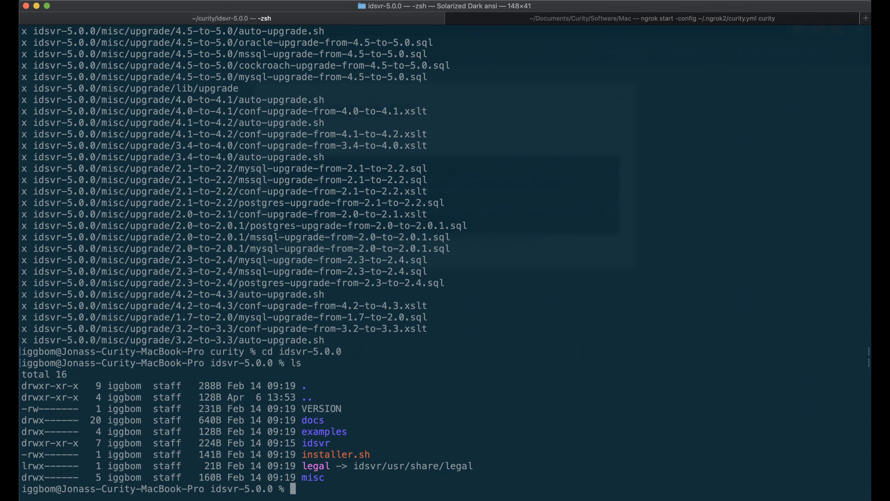
pyautogui.write('./i')
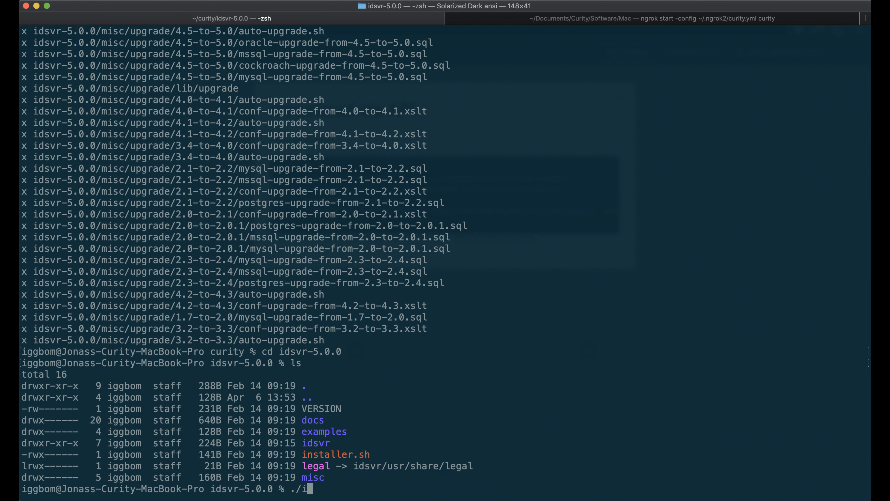
pyautogui.write('nstaller.sh')
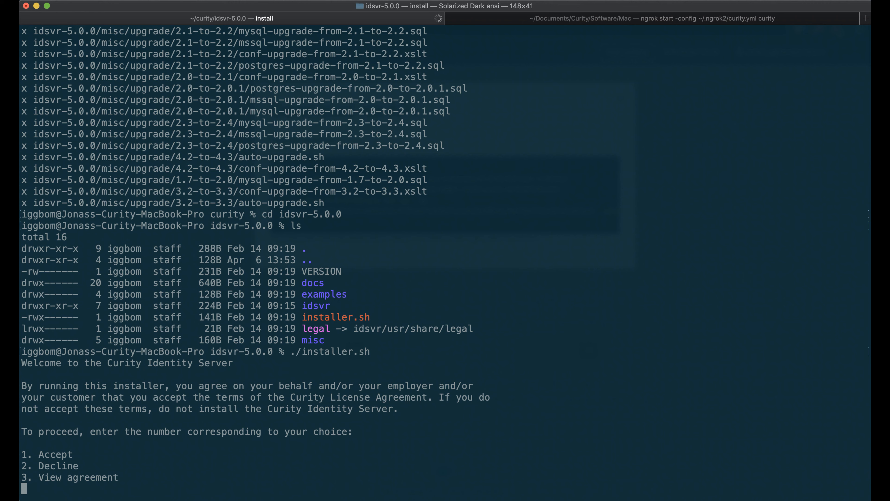
pyautogui.write('1')
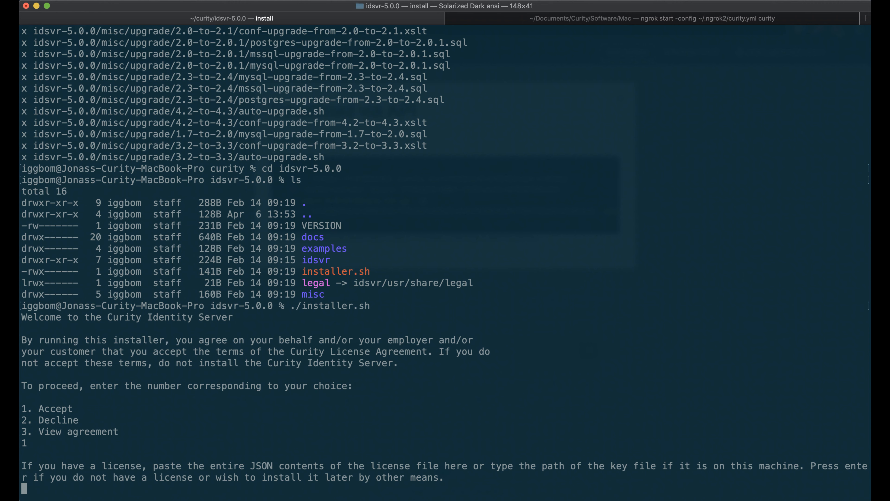
pyautogui.press('enter')
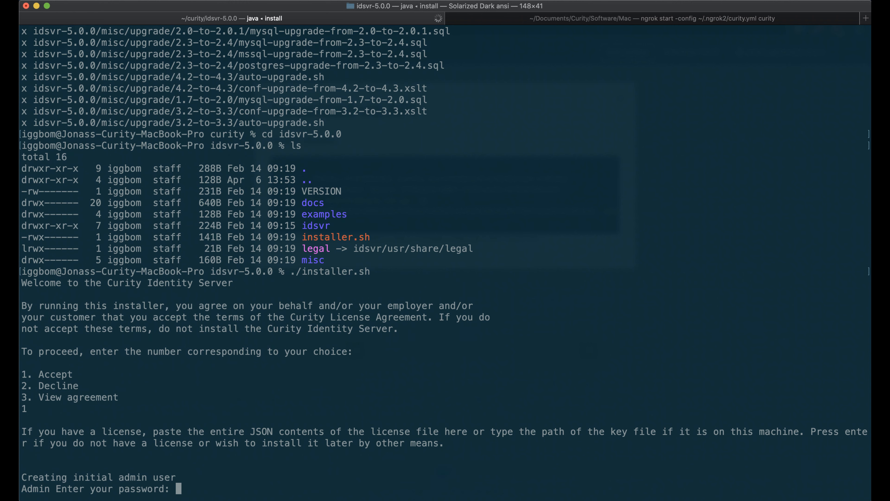
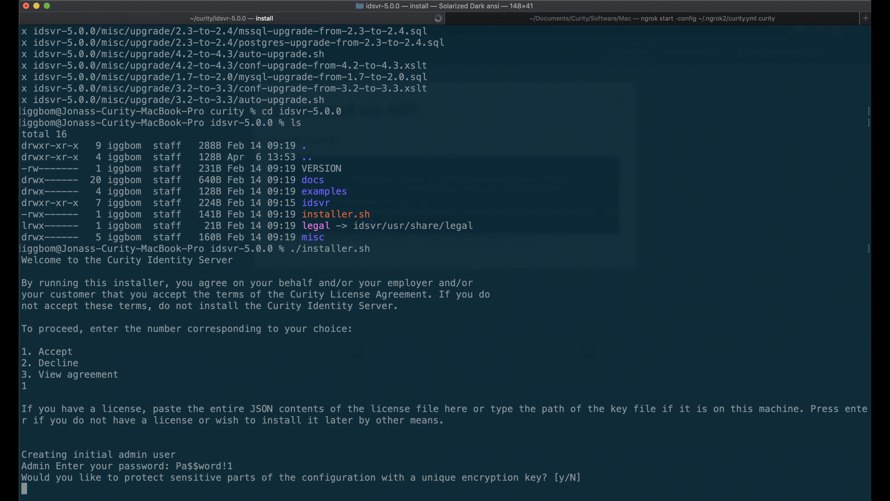
# Generate a new encryption key and enable the Admin Web UI to finish the install.
pyautogui.write('Y')
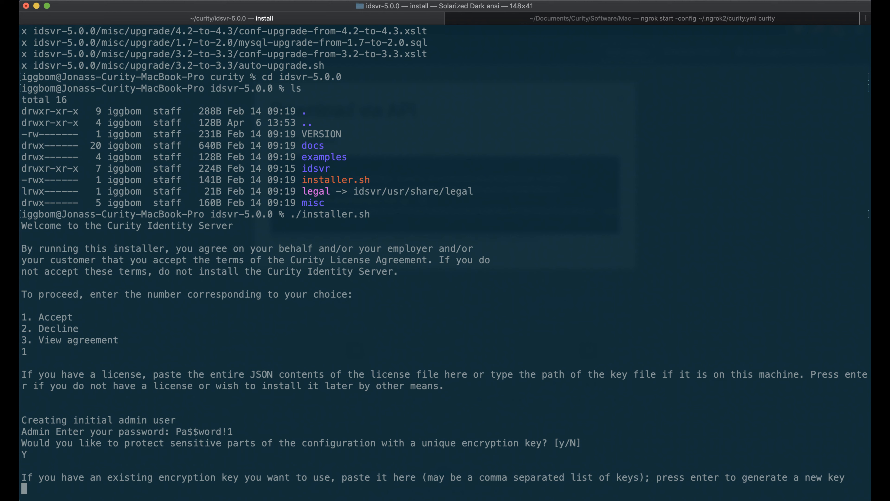
pyautogui.press('enter')
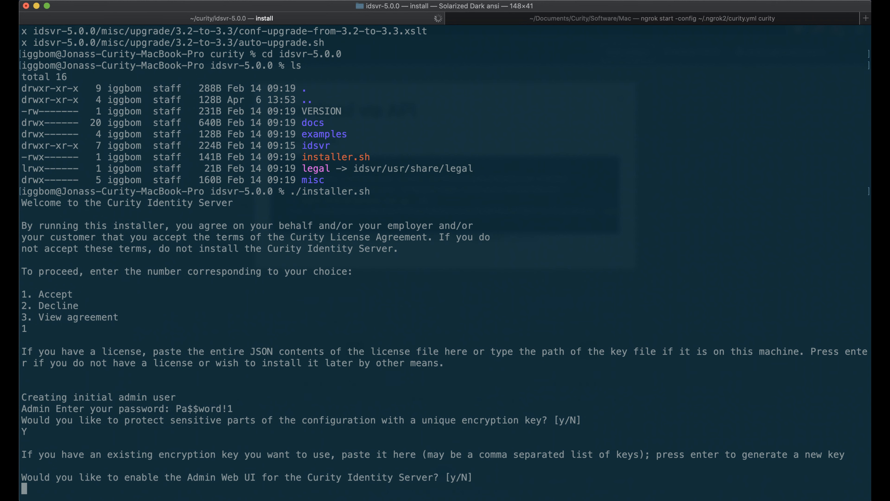
pyautogui.write('Y')
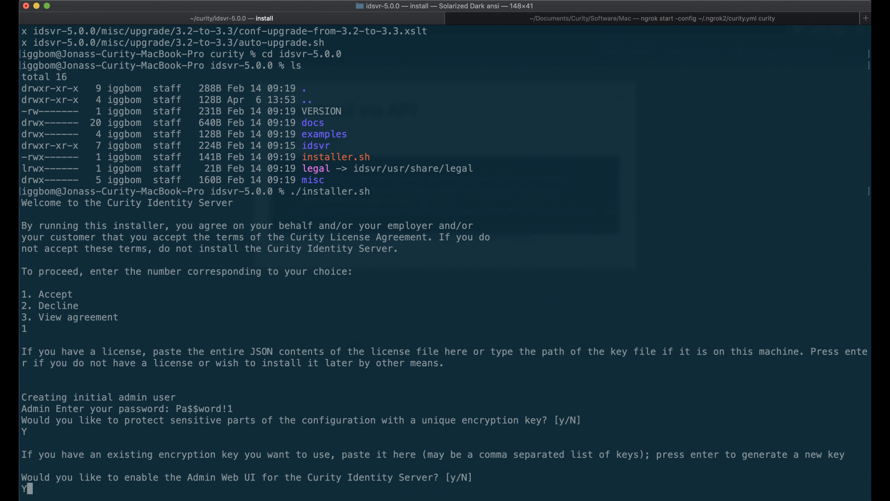
pyautogui.press('enter')
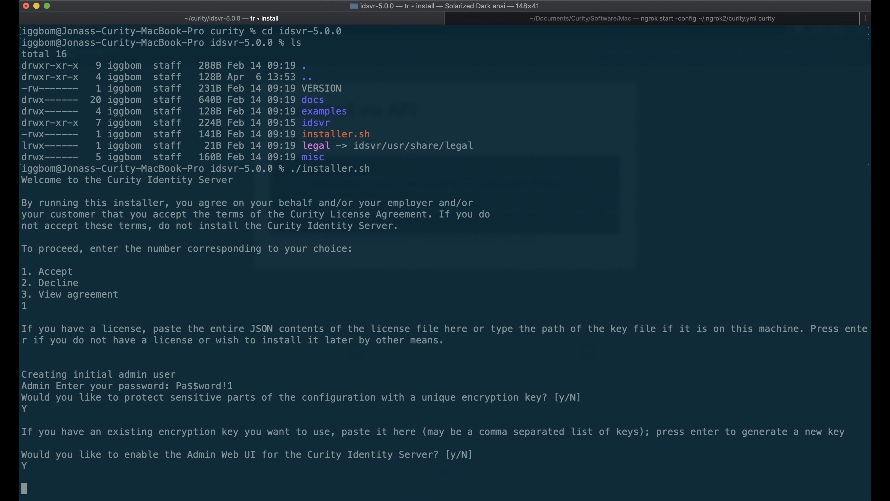
pyautogui.press('enter')
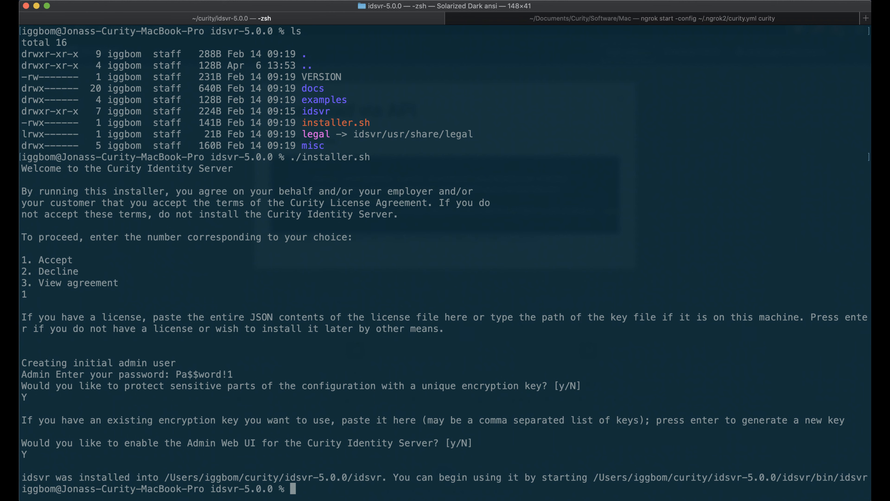
# Move into idsvr/bin, list its scripts and launch ./idsvr to start the server.
pyautogui.write('ls')
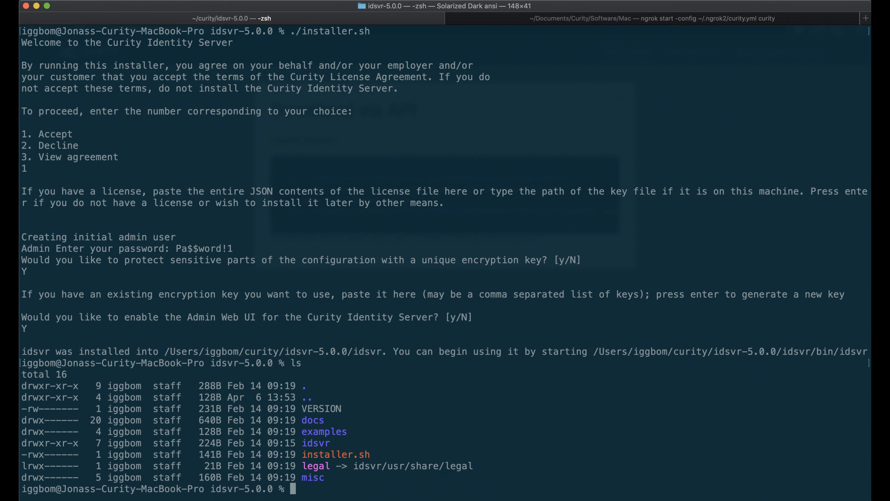
pyautogui.write('cd idsvr/')
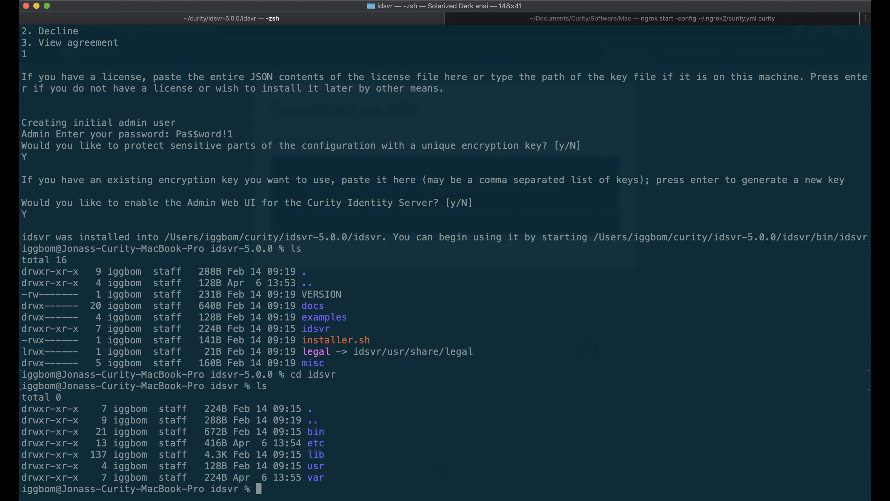
pyautogui.write('cd bin')
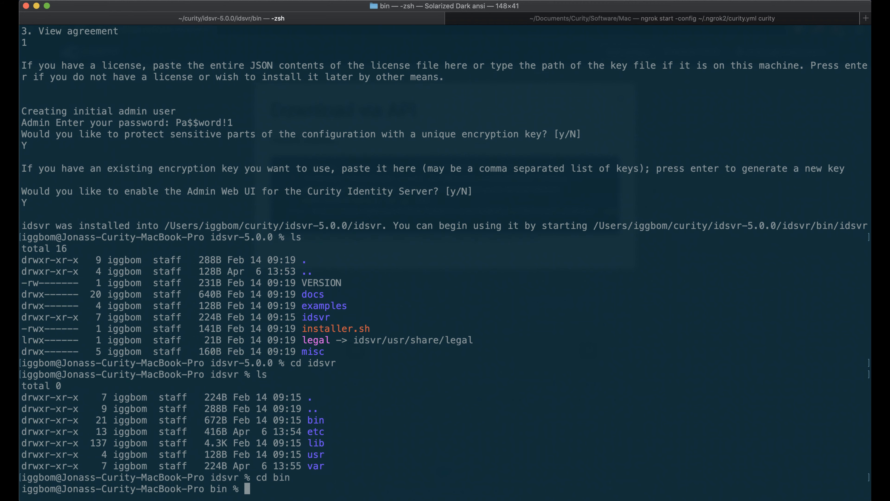
pyautogui.write('ls')
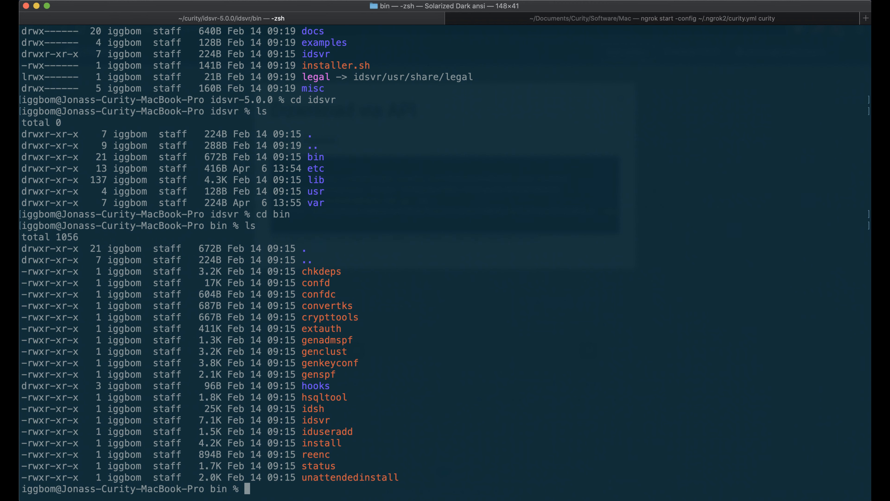
pyautogui.moveTo(357, 425)
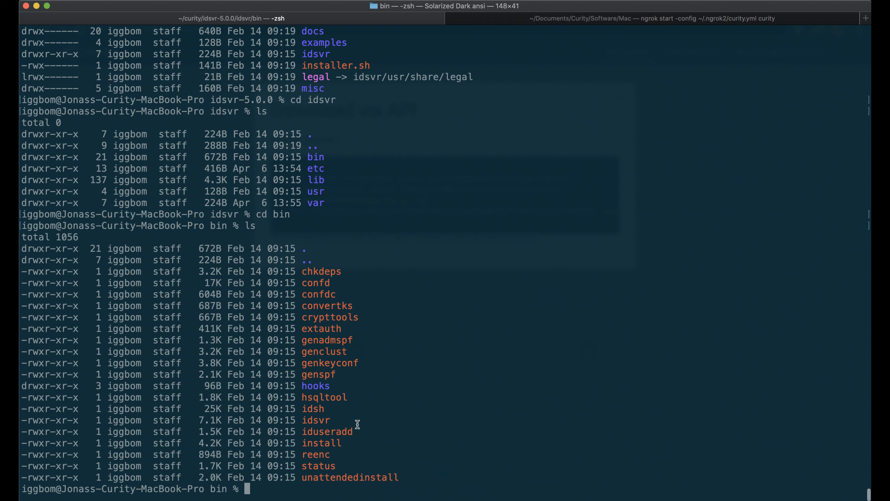
pyautogui.doubleClick(313, 409)
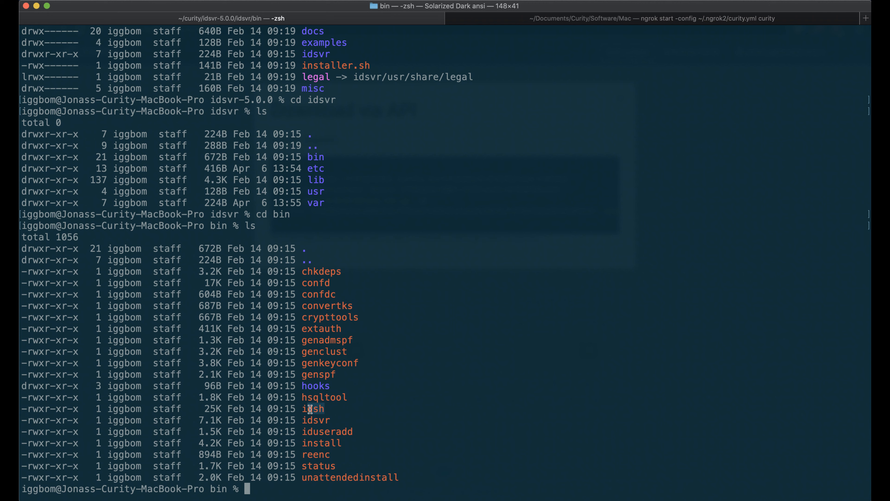
pyautogui.moveTo(307, 420)
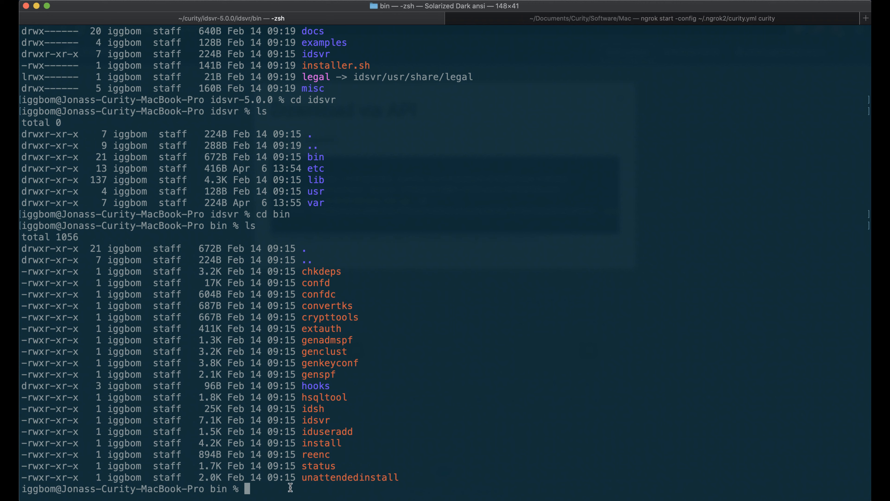
pyautogui.write('./i')
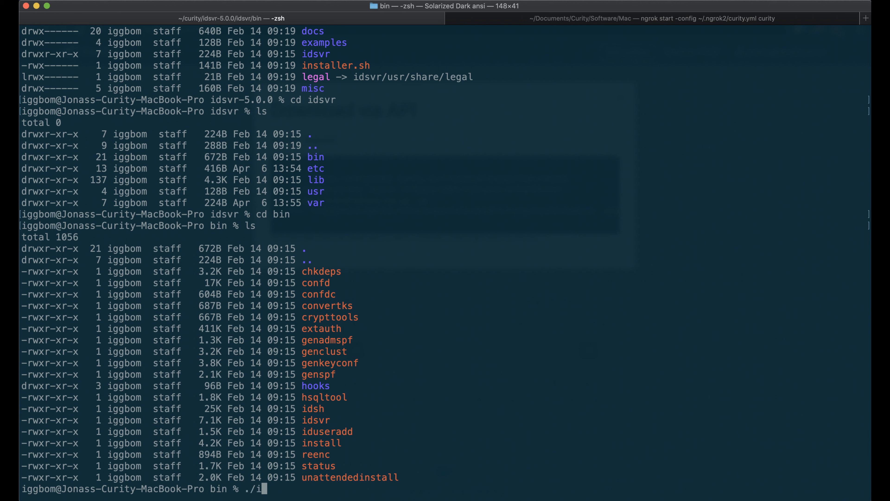
pyautogui.write('dsvr')
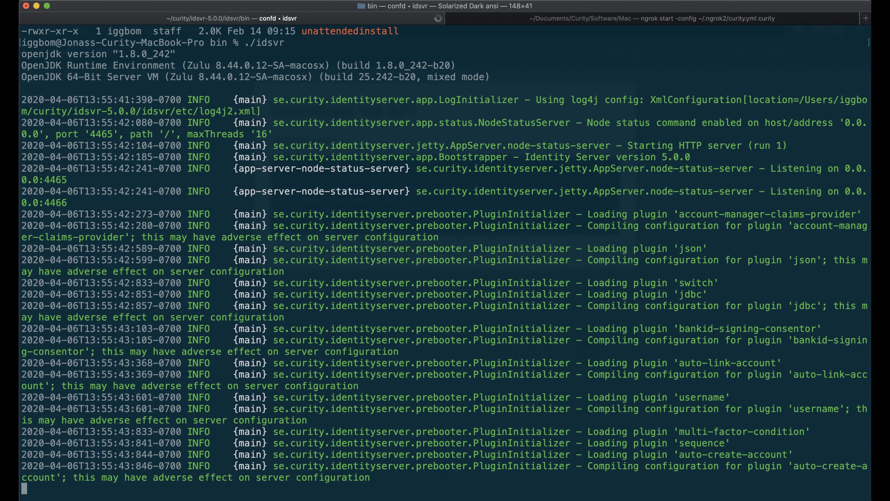
# Scroll the terminal to follow the Identity Server startup log loading plugins.
pyautogui.scroll(-3)
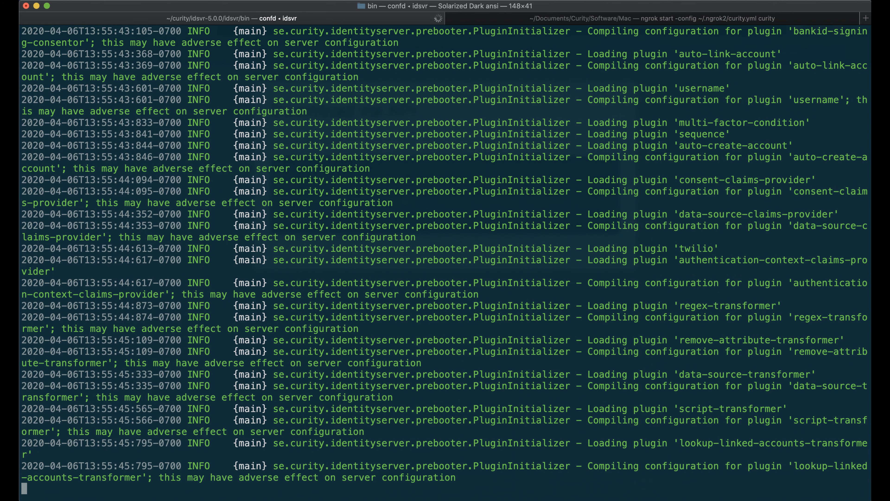
pyautogui.scroll(-3)
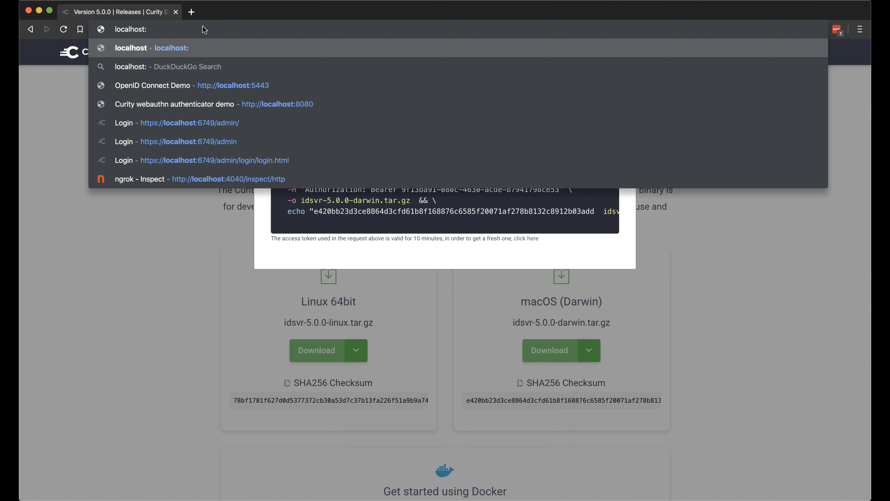
pyautogui.moveTo(194, 108)
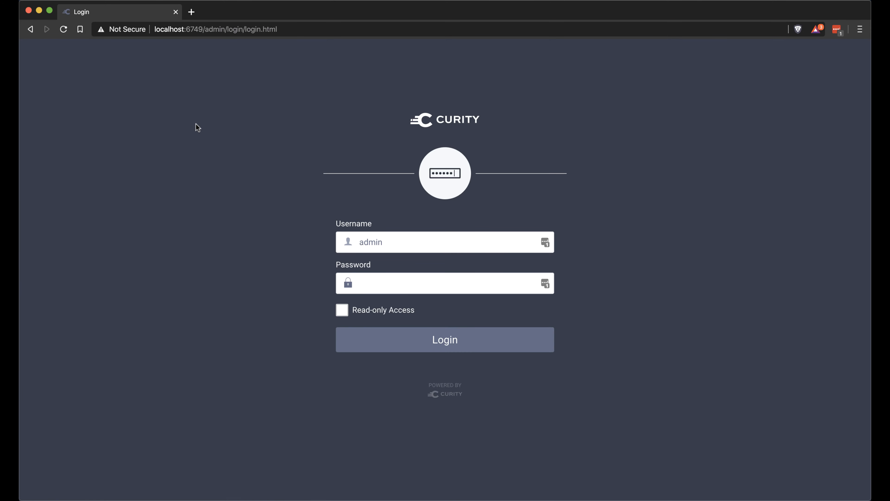
# Log in to the admin UI at localhost:6749/admin with the admin password.
pyautogui.write('••')
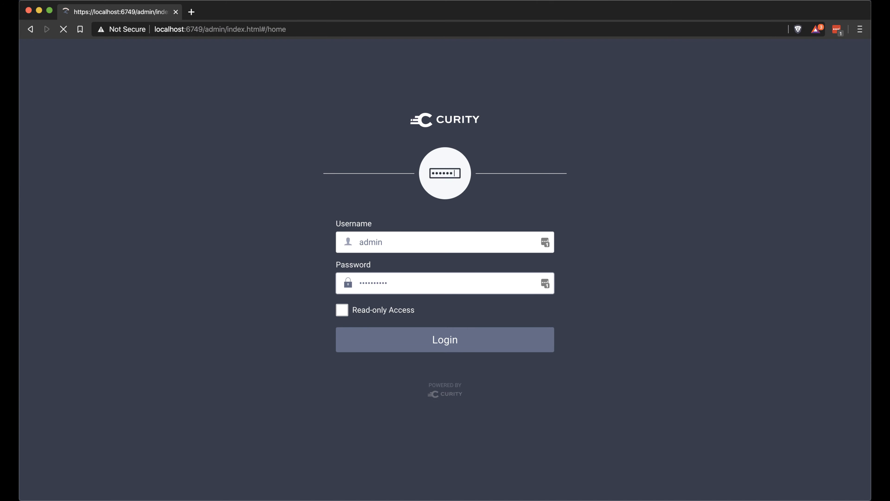
pyautogui.click(444, 339)
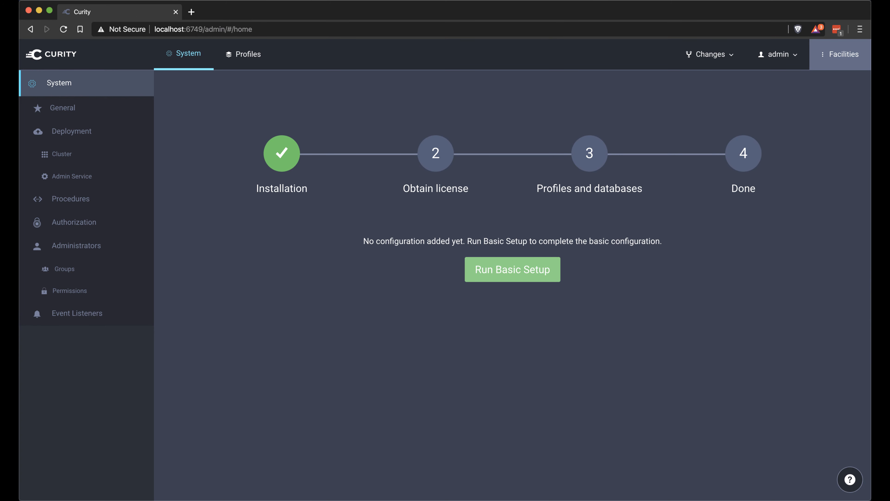
pyautogui.moveTo(378, 210)
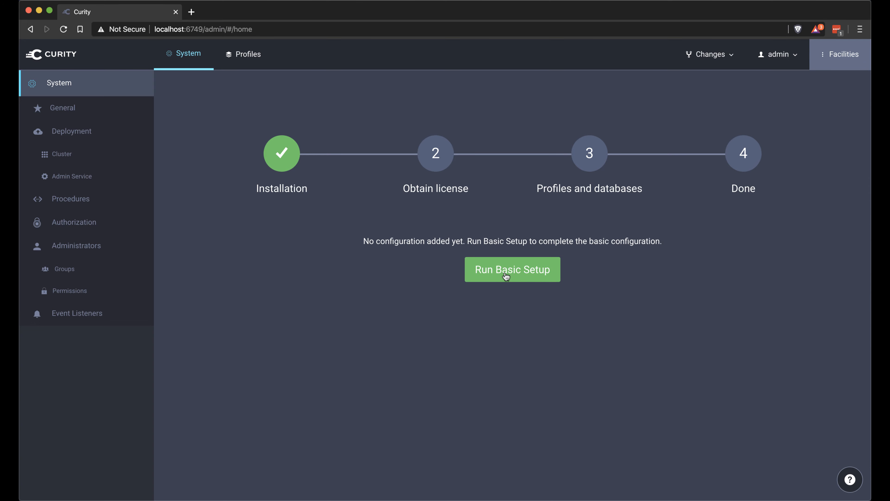
# Start Basic Setup and upload the existing trial license file expiring 2020-04-27.
pyautogui.click(511, 269)
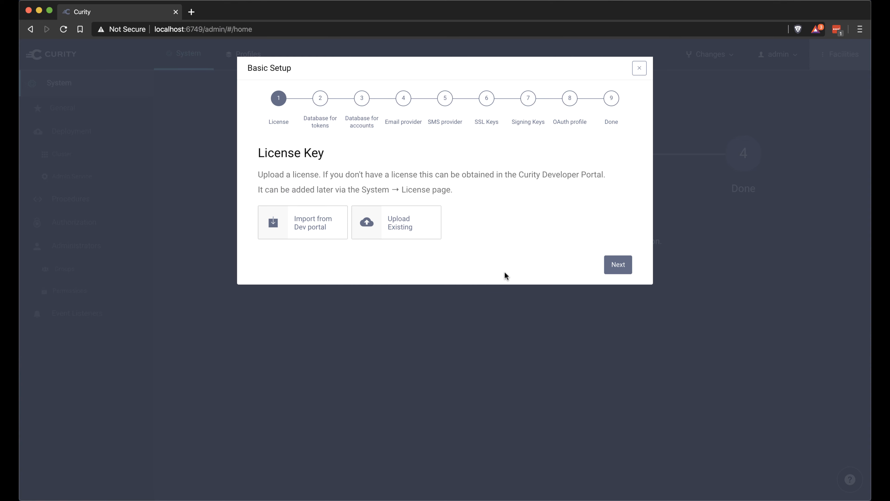
pyautogui.moveTo(412, 226)
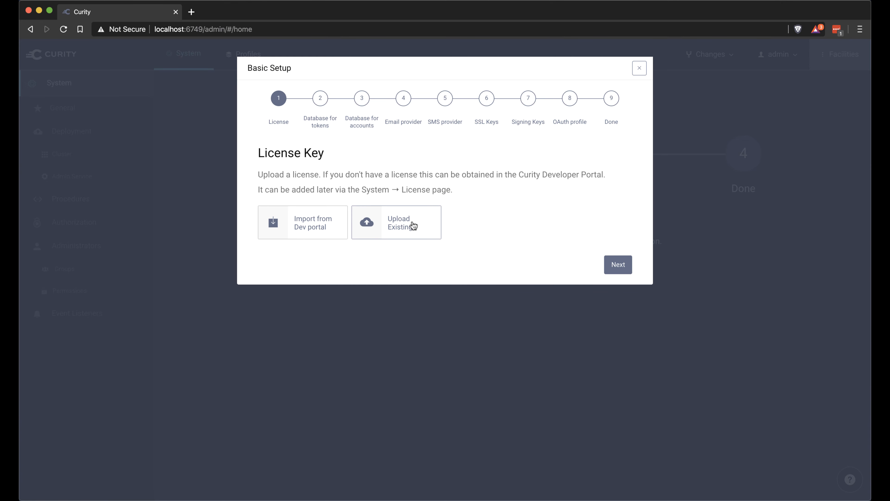
pyautogui.click(396, 222)
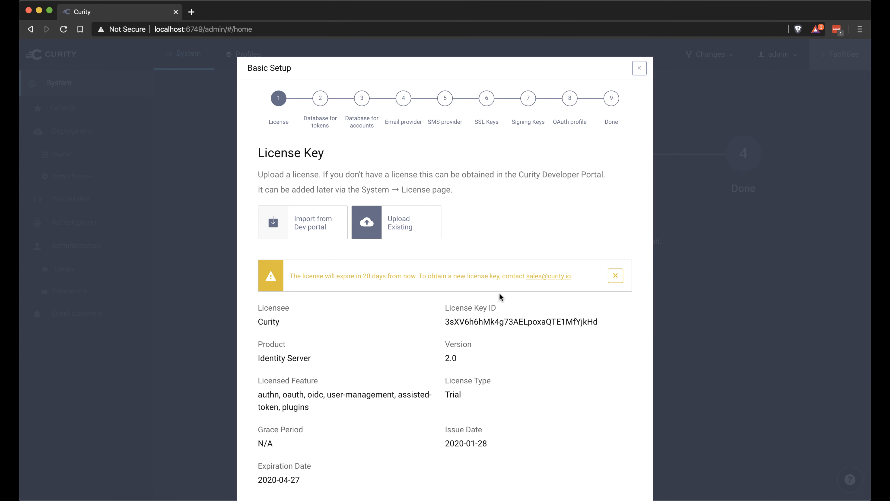
pyautogui.scroll(-3)
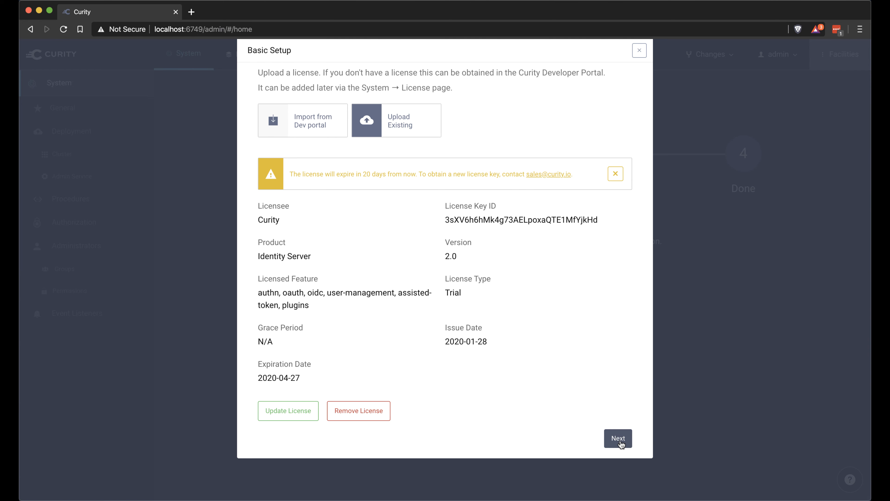
# Use the local test database for tokens and accounts, skipping email and SMS providers.
pyautogui.click(617, 437)
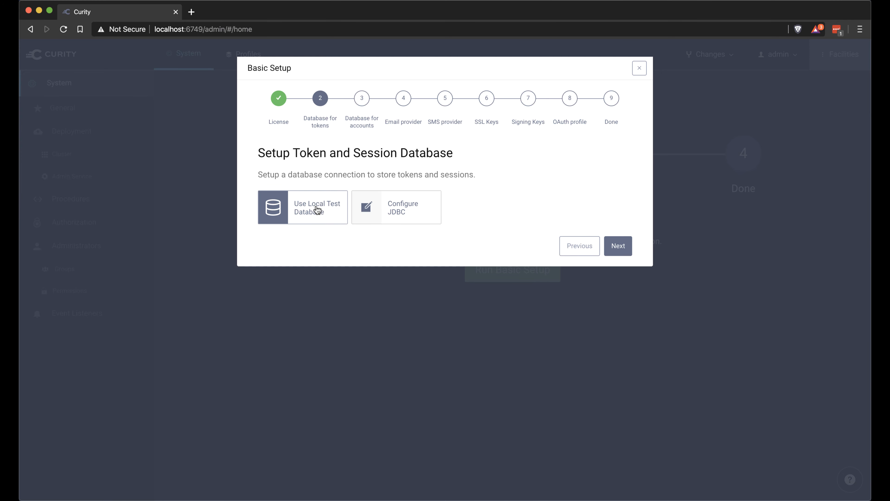
pyautogui.click(618, 245)
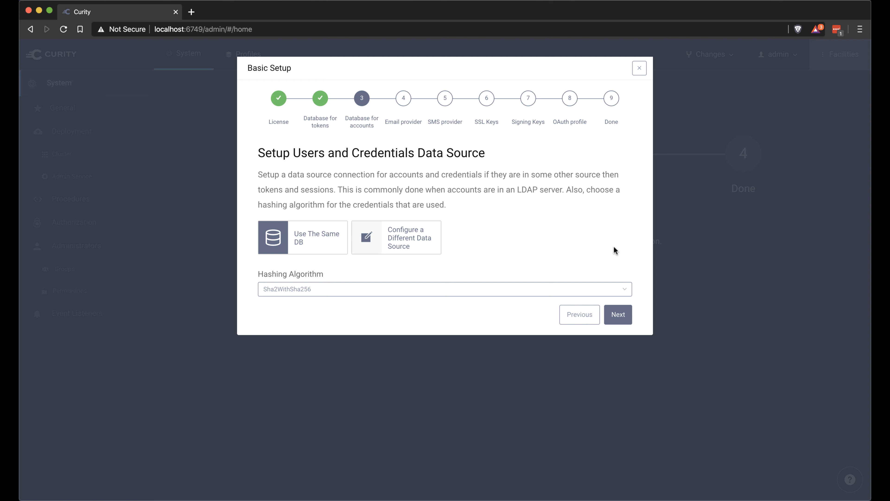
pyautogui.click(617, 314)
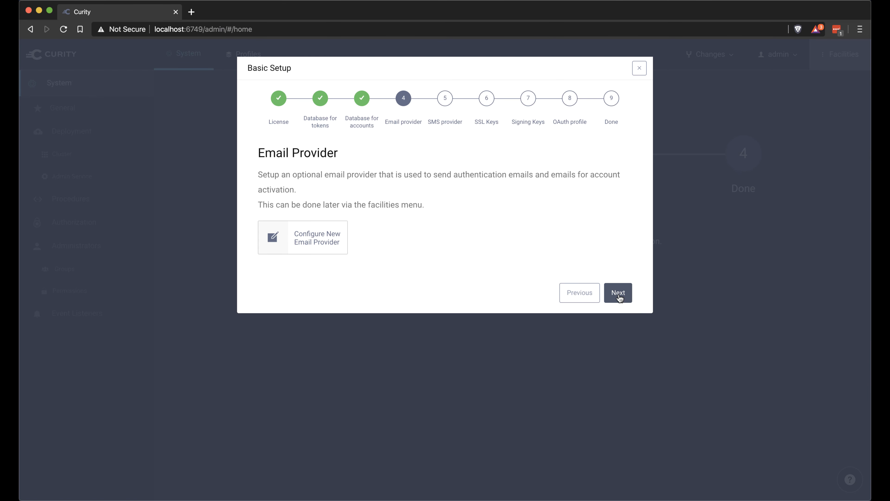
pyautogui.click(617, 292)
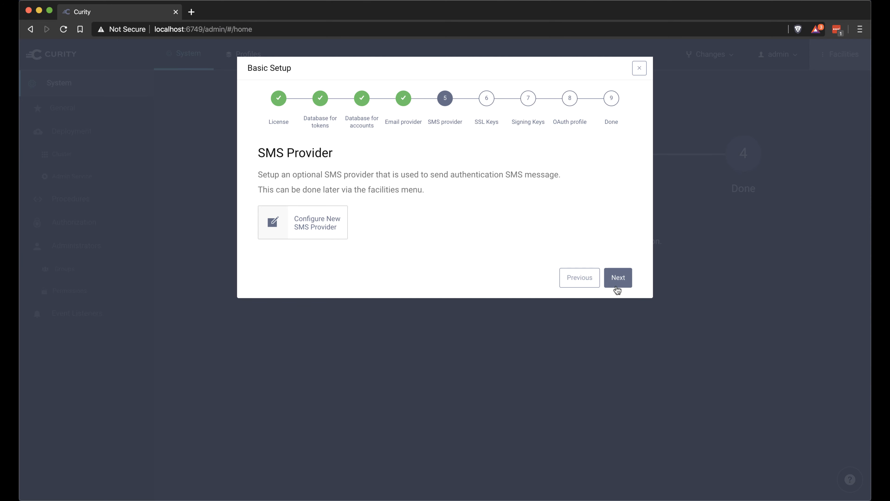
pyautogui.click(617, 277)
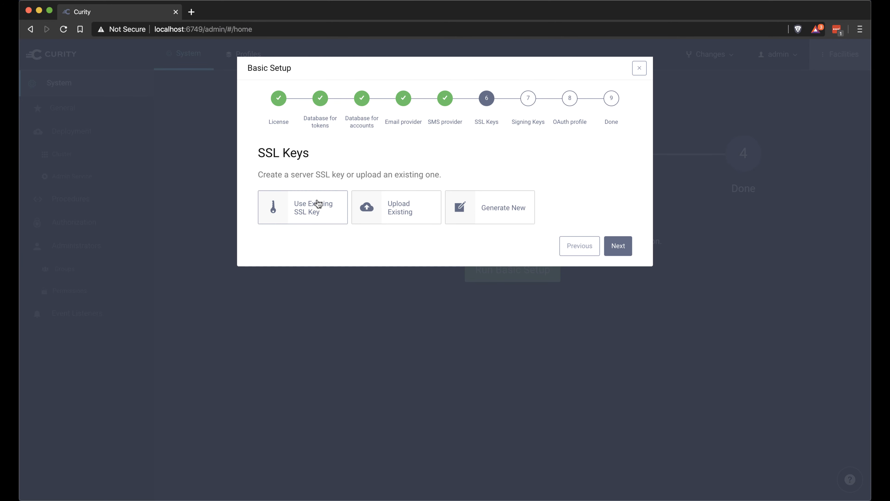
# Use the existing default-admin-ssl-key and keep the default signing keys.
pyautogui.click(302, 206)
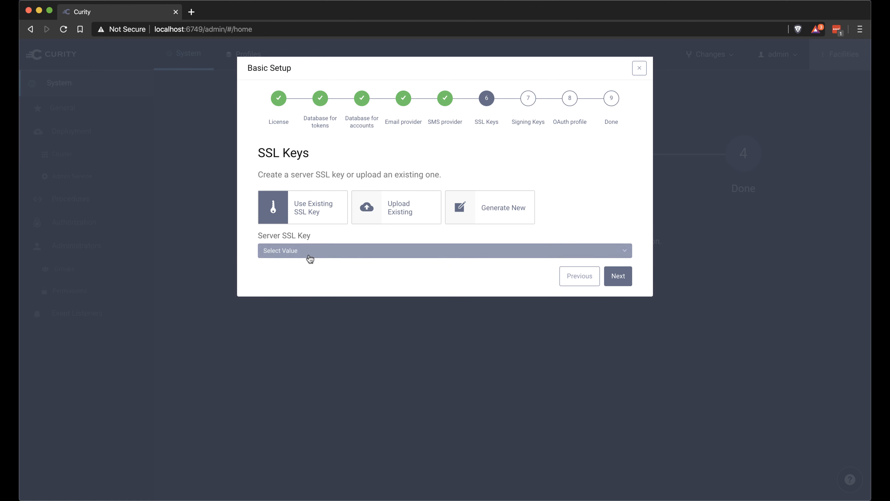
pyautogui.click(445, 251)
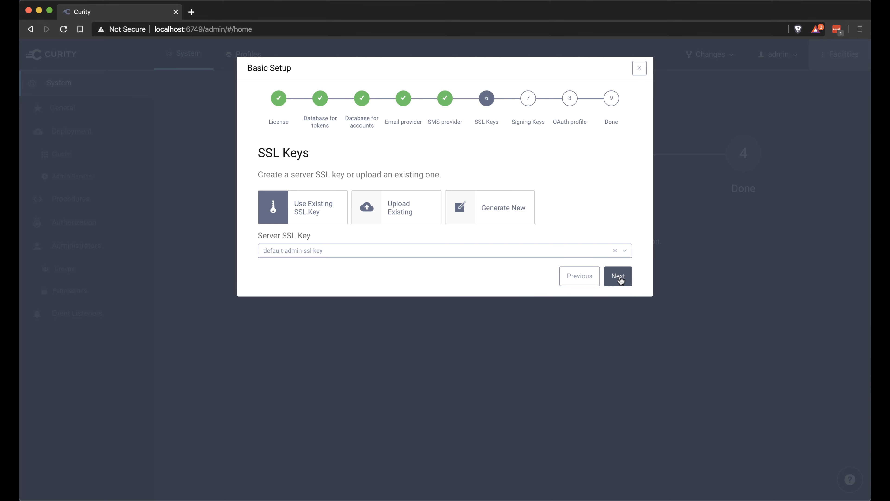
pyautogui.click(617, 276)
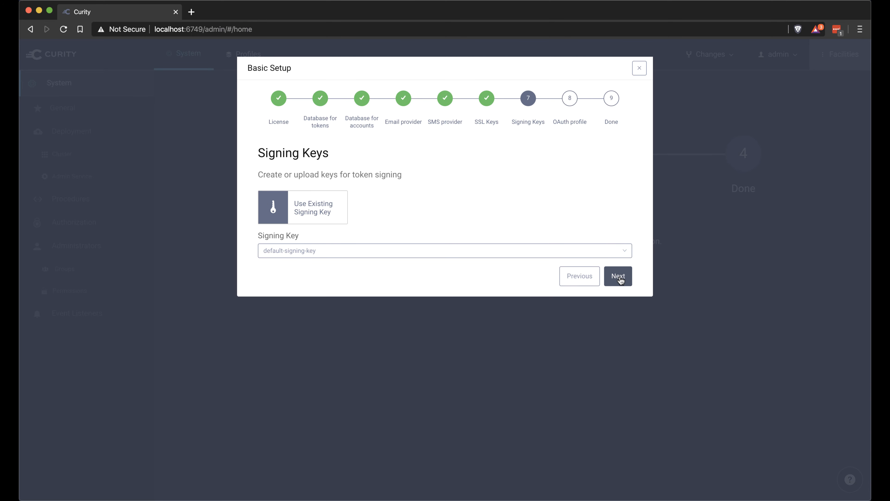
pyautogui.click(618, 275)
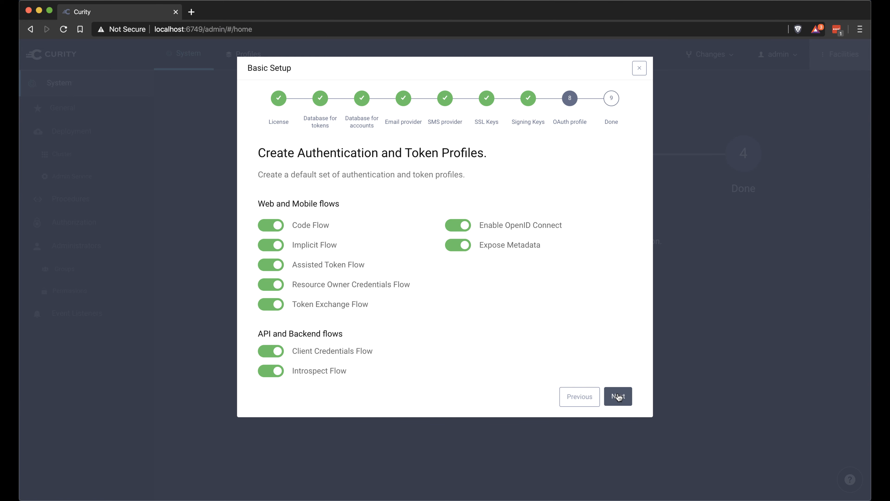
# Accept the default OAuth flows and commit the basic configuration.
pyautogui.click(617, 396)
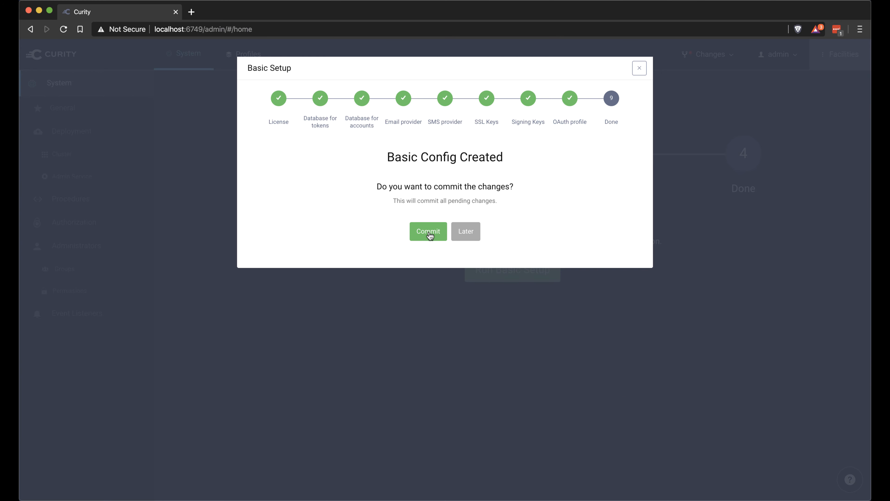
pyautogui.click(428, 231)
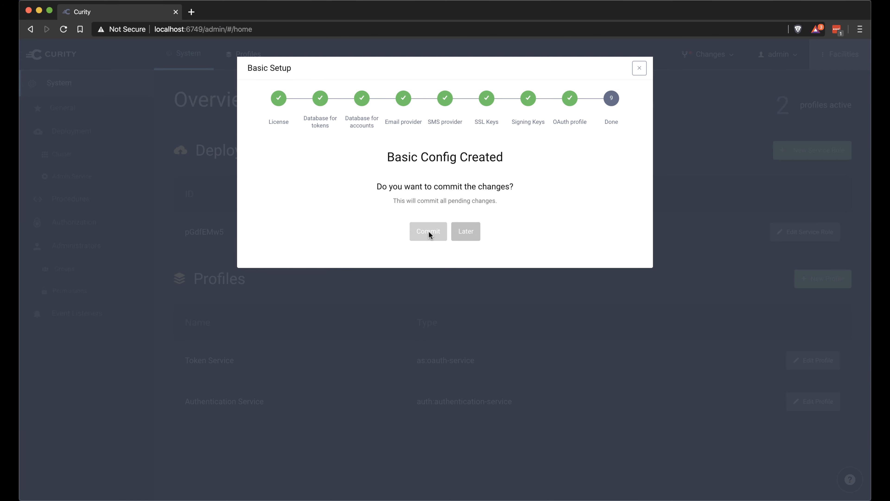
pyautogui.click(428, 231)
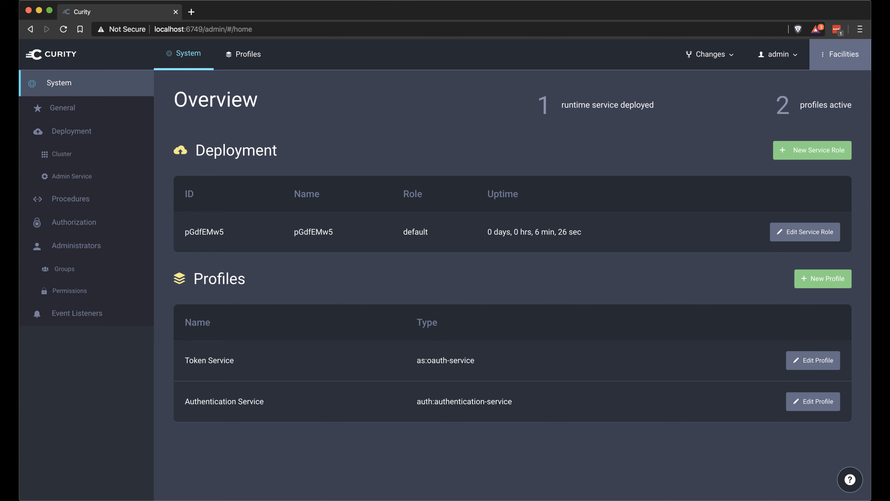
pyautogui.moveTo(241, 214)
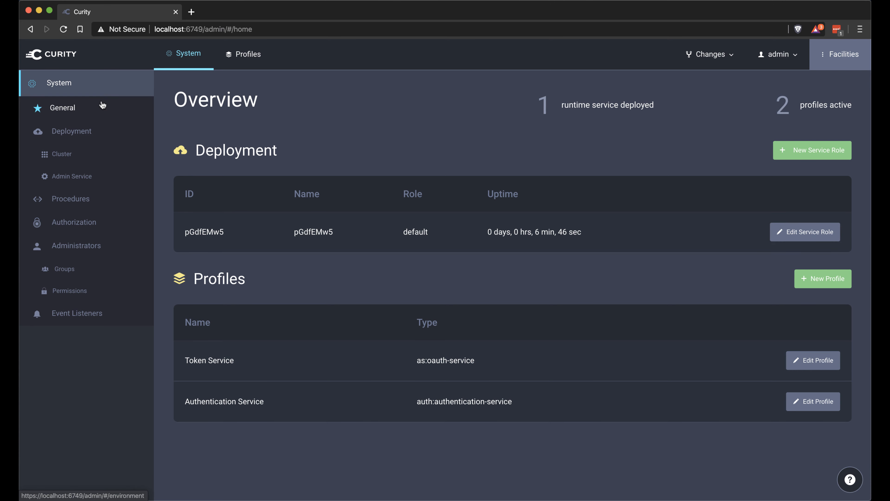
pyautogui.moveTo(157, 109)
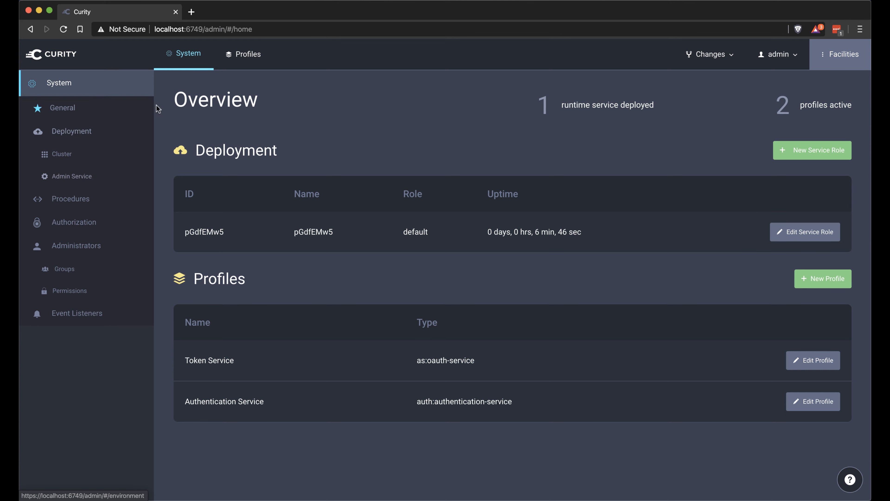
pyautogui.moveTo(246, 60)
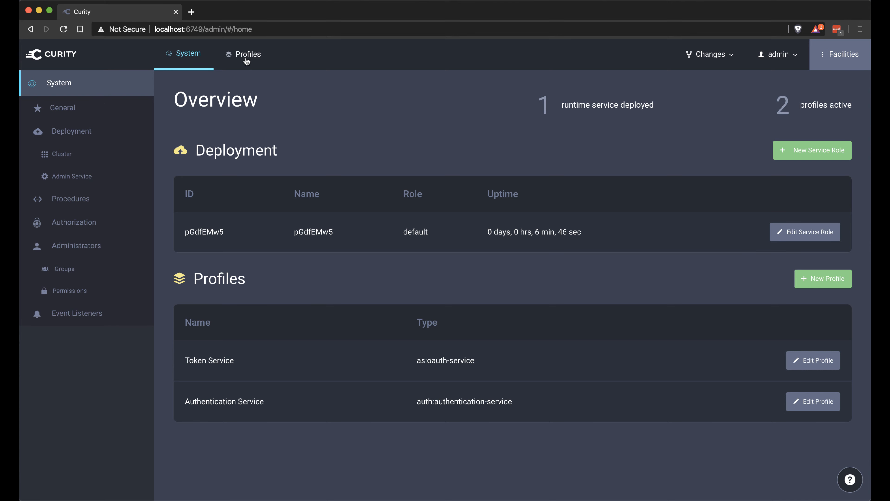
# In the Authentication Service profile, create a new HTML Form authenticator named html1.
pyautogui.click(247, 54)
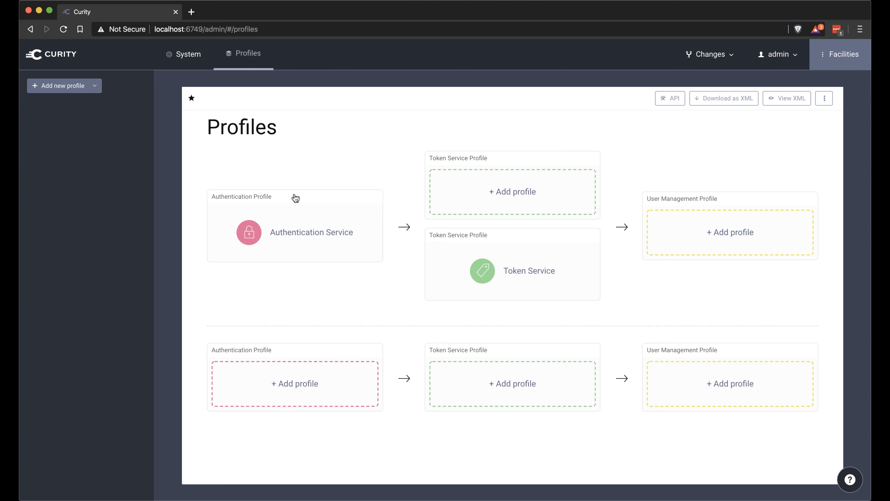
pyautogui.click(295, 233)
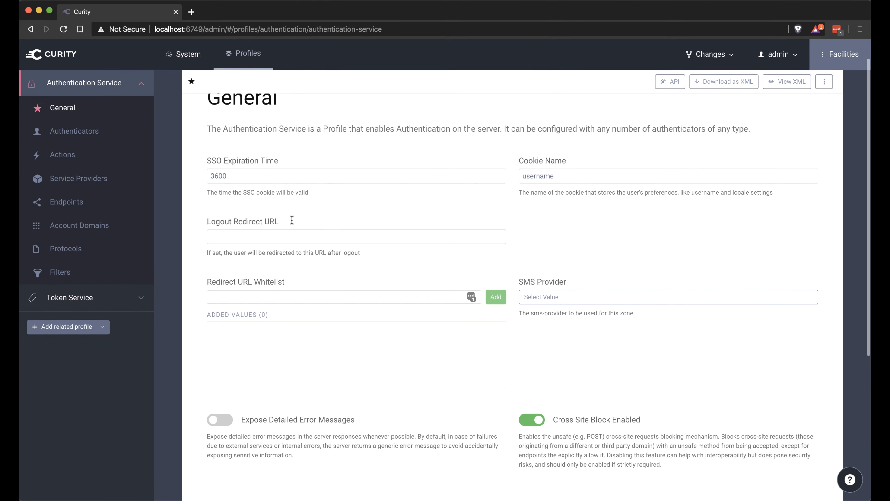
pyautogui.click(73, 131)
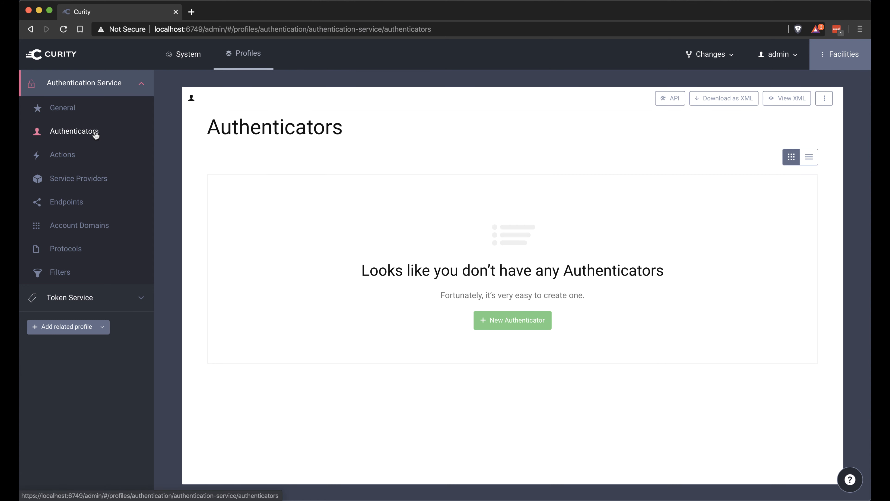
pyautogui.click(511, 320)
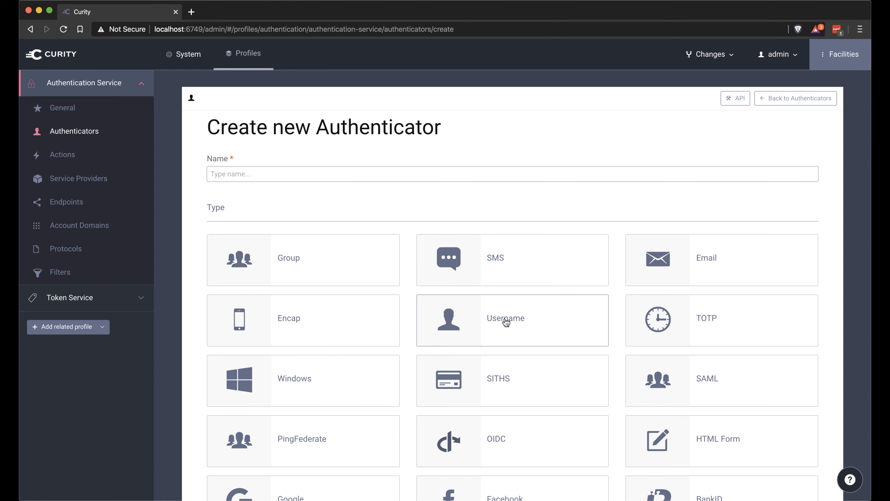
pyautogui.scroll(-3)
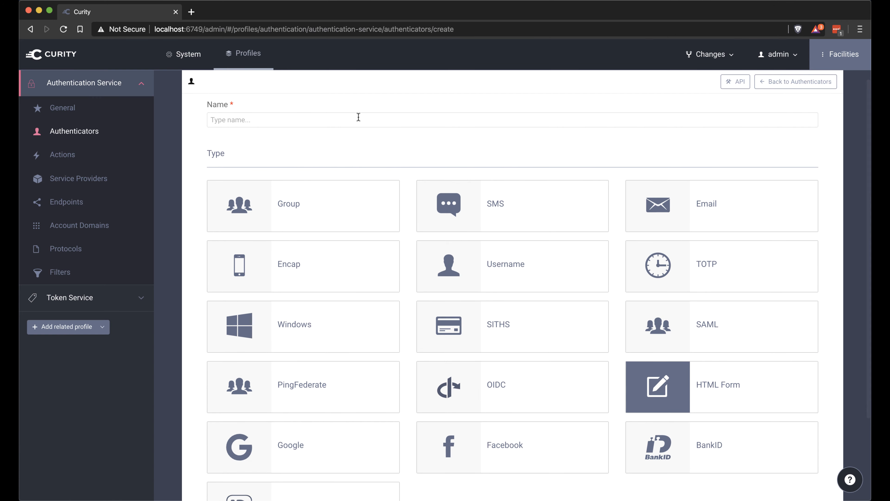
pyautogui.write('html1')
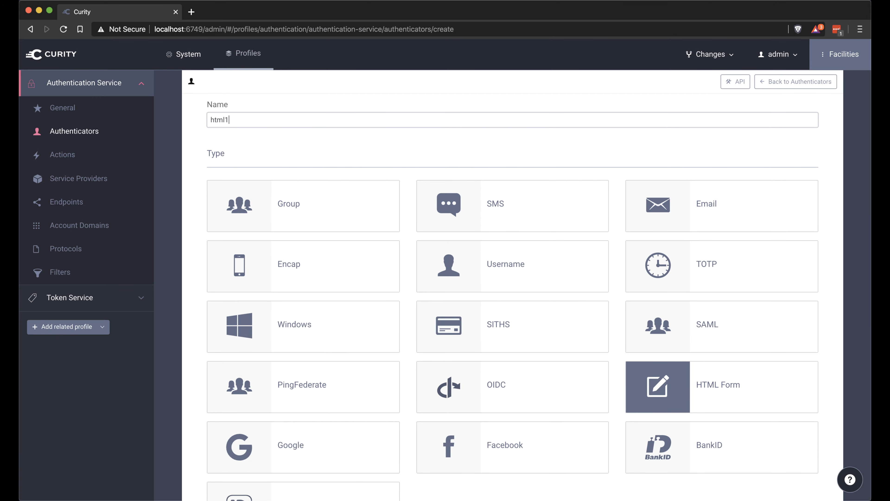
pyautogui.scroll(-3)
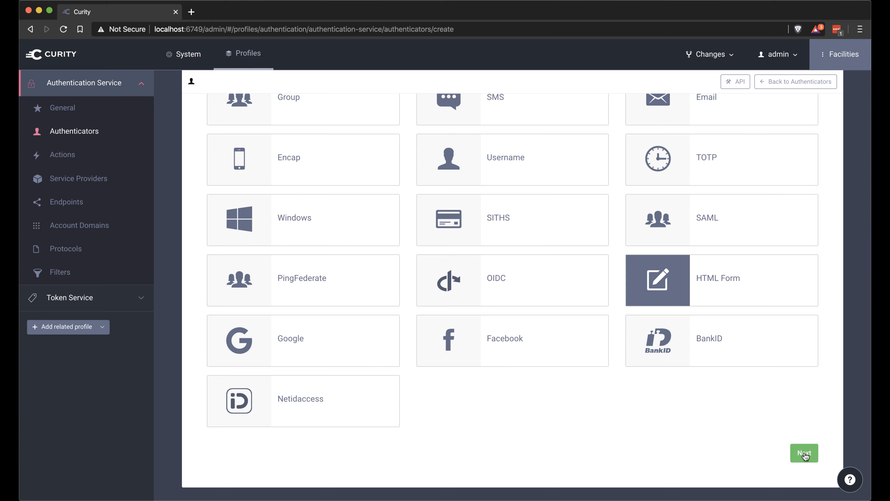
# Create the html1 authenticator with default-account-manager and default-credential-manager selected.
pyautogui.click(803, 452)
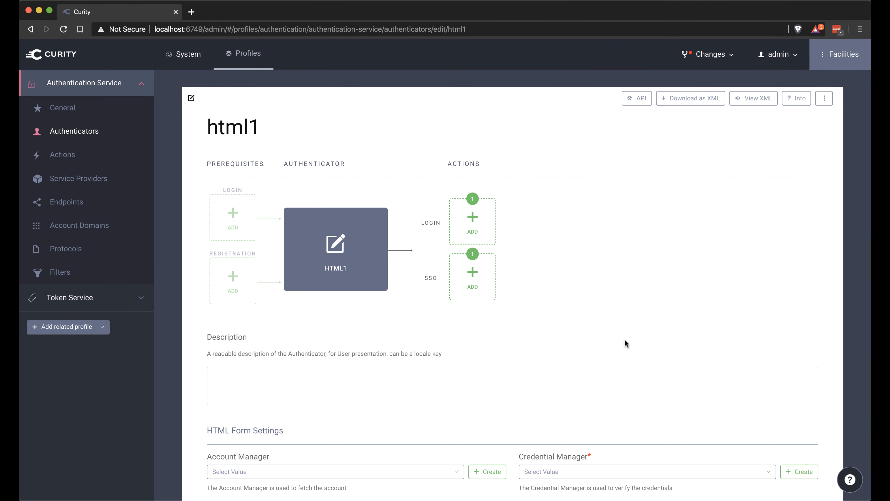
pyautogui.scroll(-3)
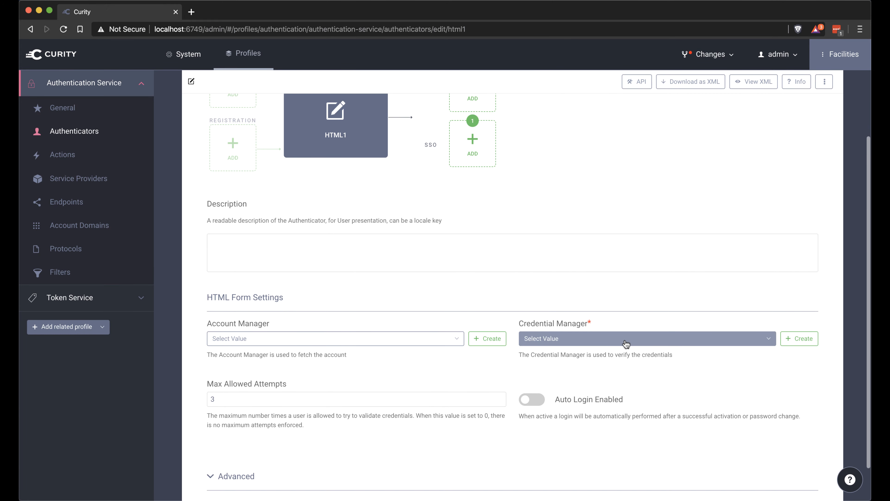
pyautogui.click(334, 338)
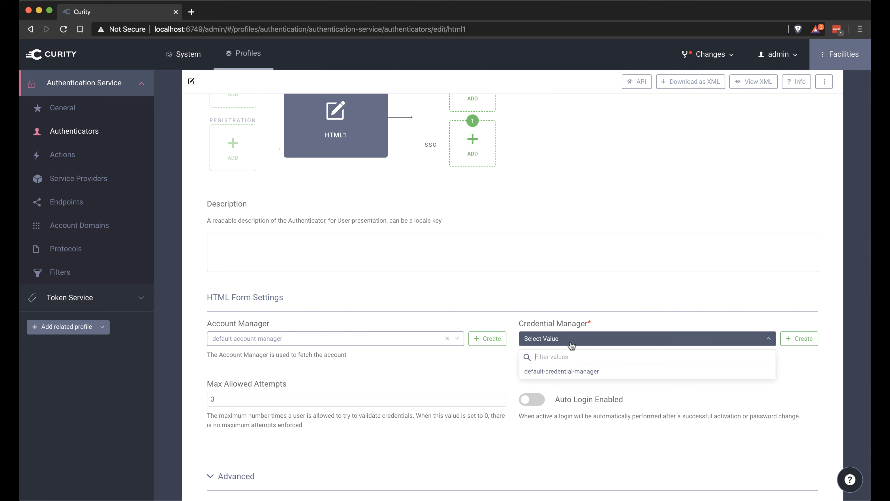
pyautogui.click(561, 371)
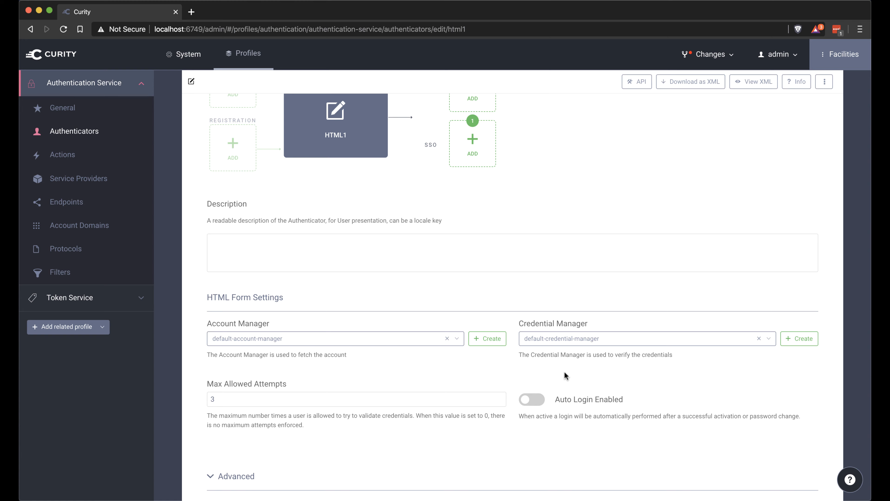
pyautogui.scroll(-3)
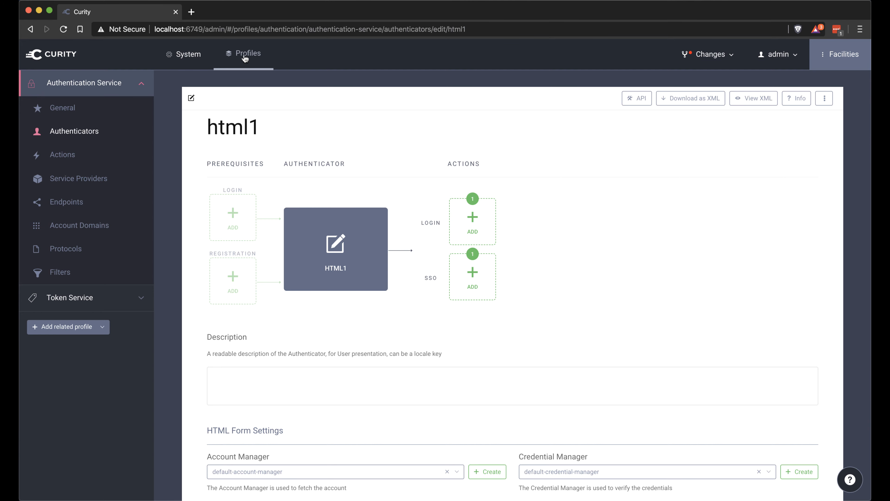
# Start a new client named 'client' under the Token Service profile's Clients.
pyautogui.click(248, 52)
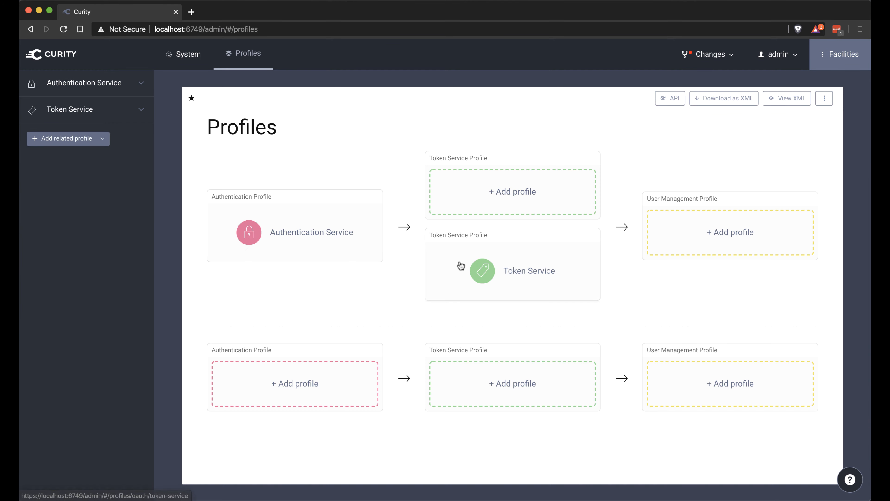
pyautogui.click(512, 271)
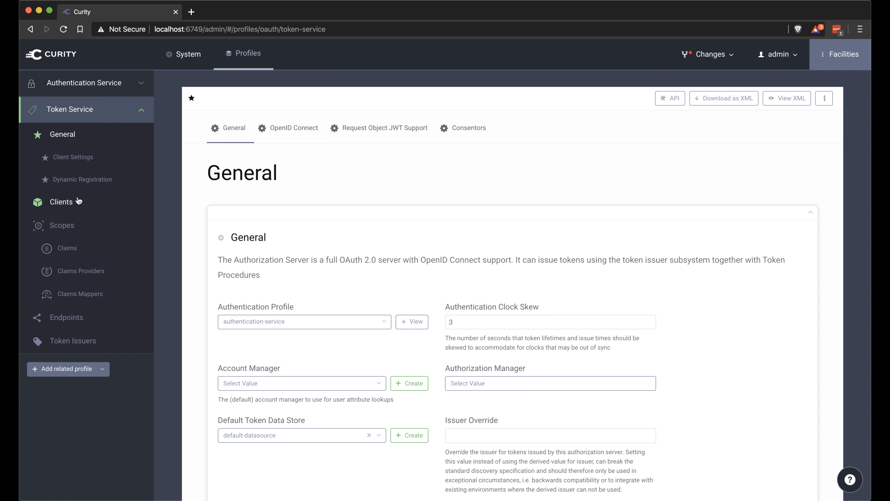
pyautogui.click(61, 202)
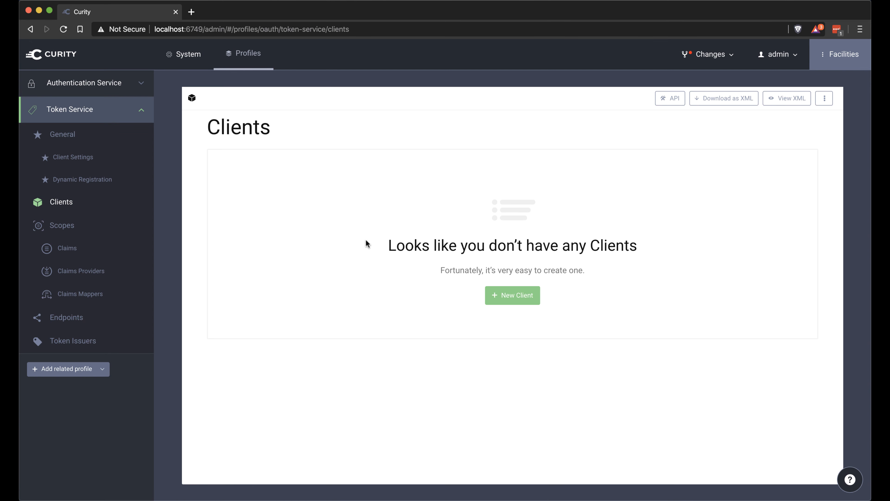
pyautogui.click(511, 295)
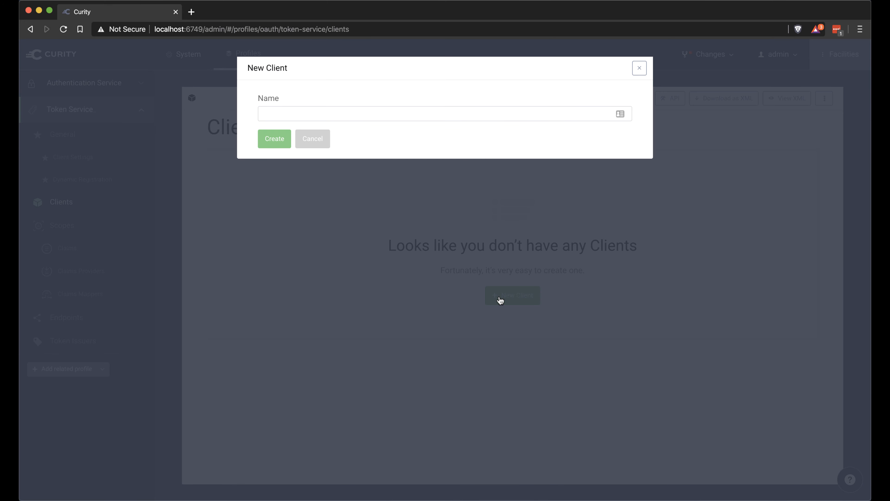
pyautogui.write('client')
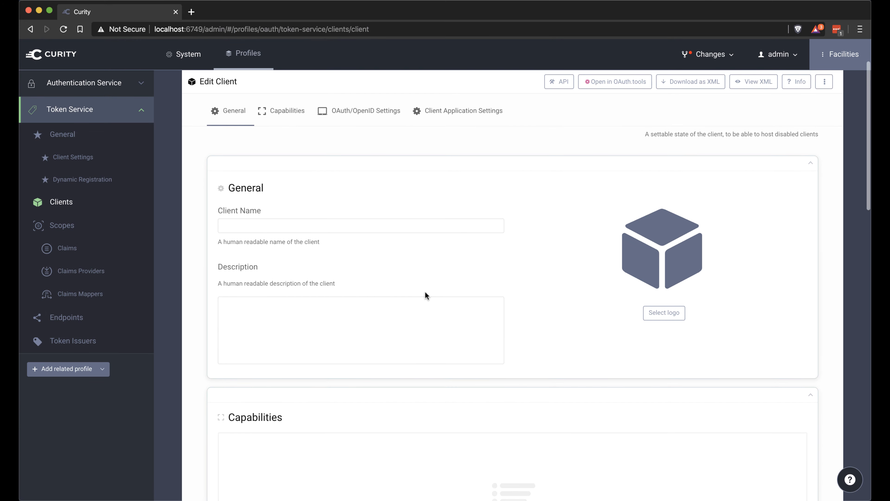
pyautogui.scroll(-3)
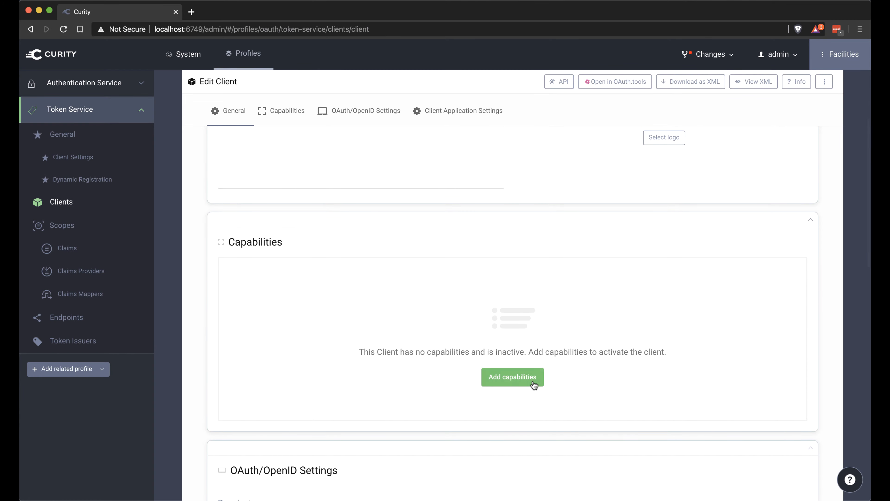
pyautogui.click(512, 377)
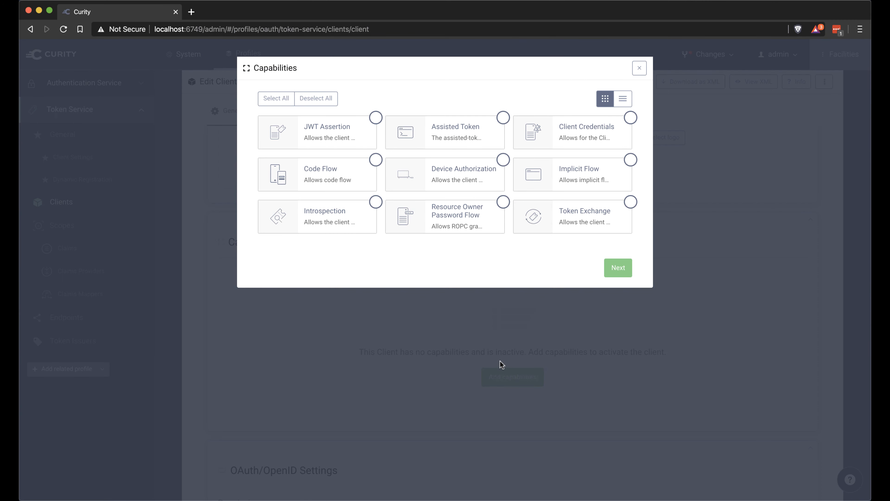
pyautogui.moveTo(391, 228)
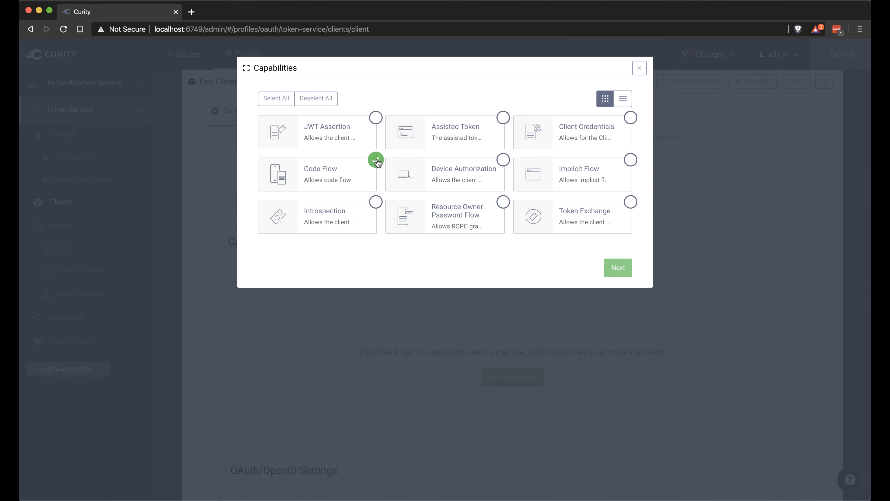
pyautogui.click(375, 159)
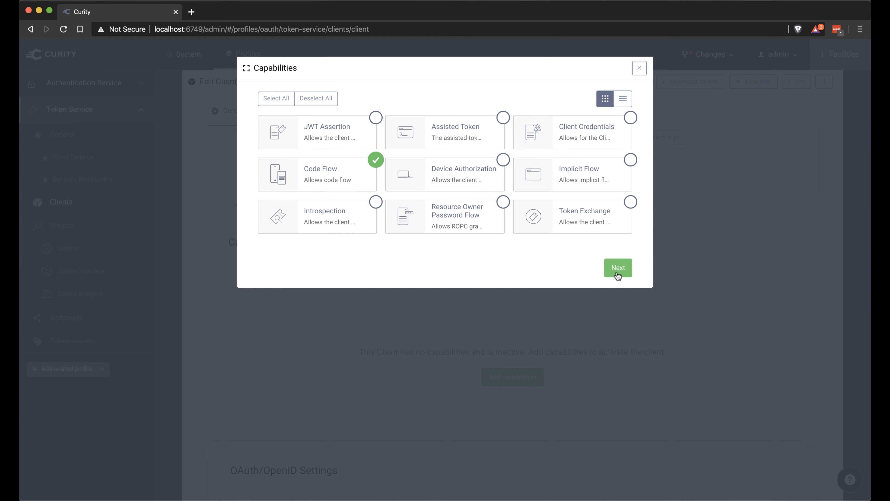
pyautogui.click(617, 268)
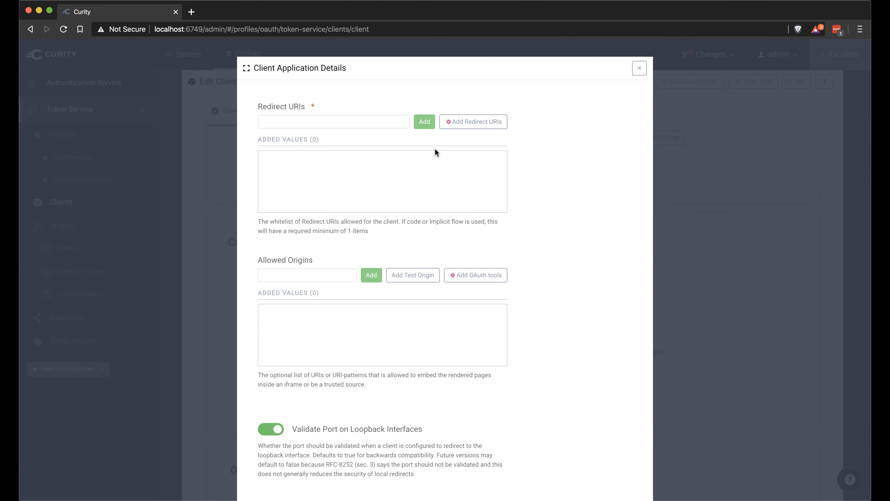
pyautogui.moveTo(473, 121)
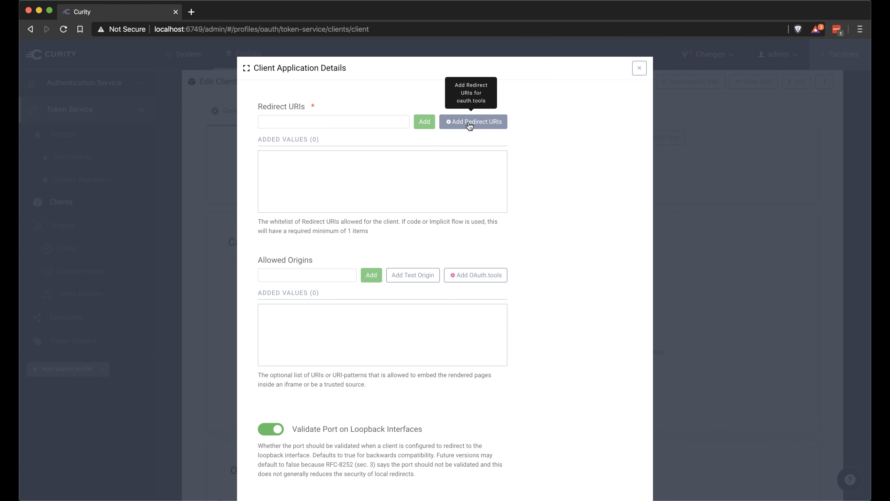
pyautogui.click(473, 121)
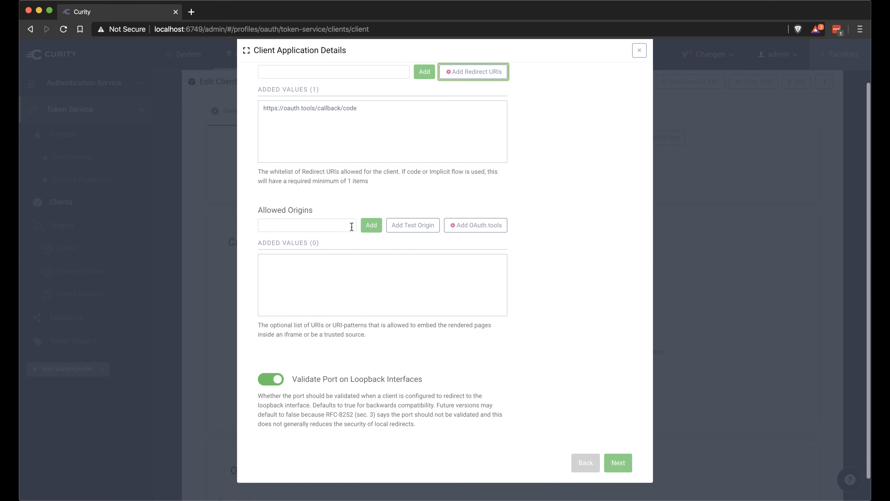
pyautogui.scroll(-3)
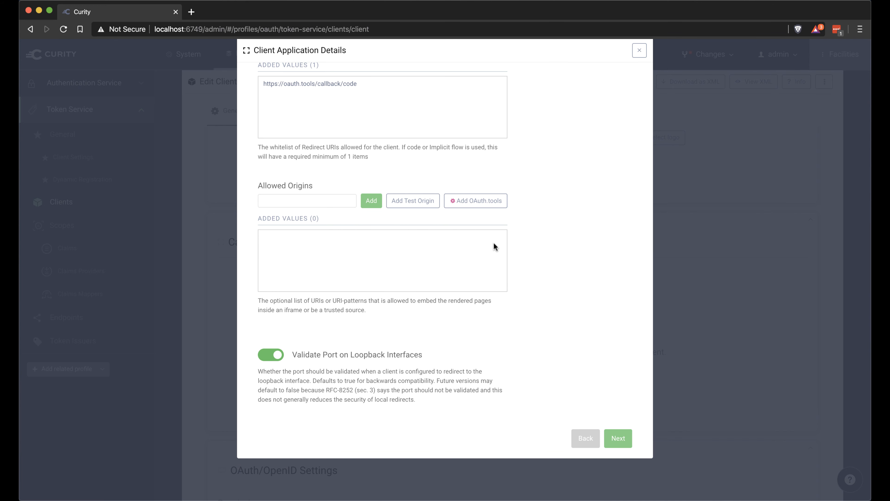
pyautogui.click(475, 200)
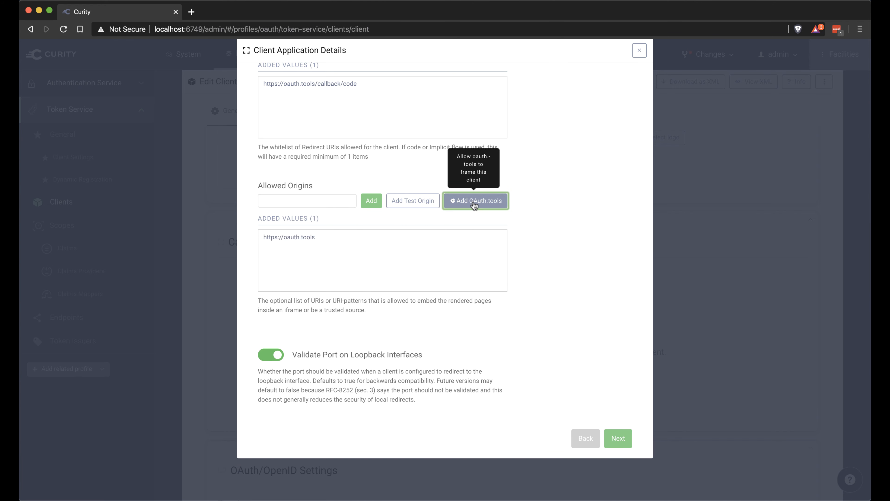
pyautogui.moveTo(618, 438)
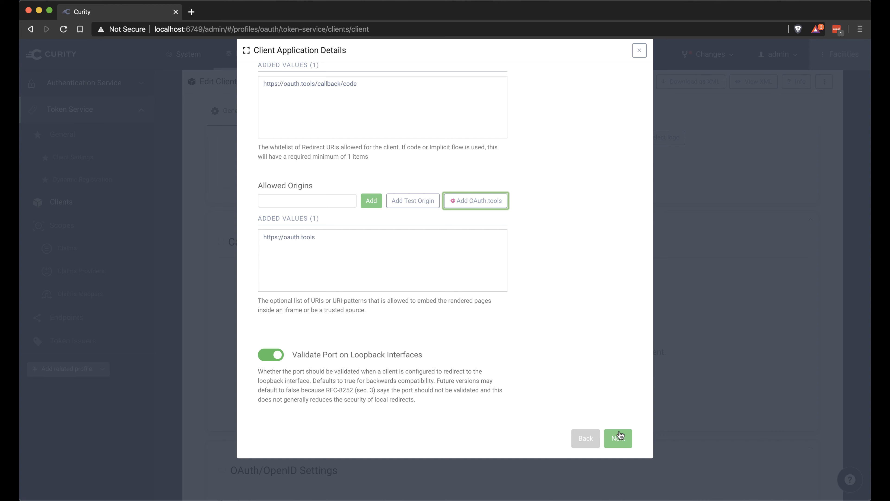
# Set the client's authentication method to secret with a generated secret and continue.
pyautogui.click(617, 438)
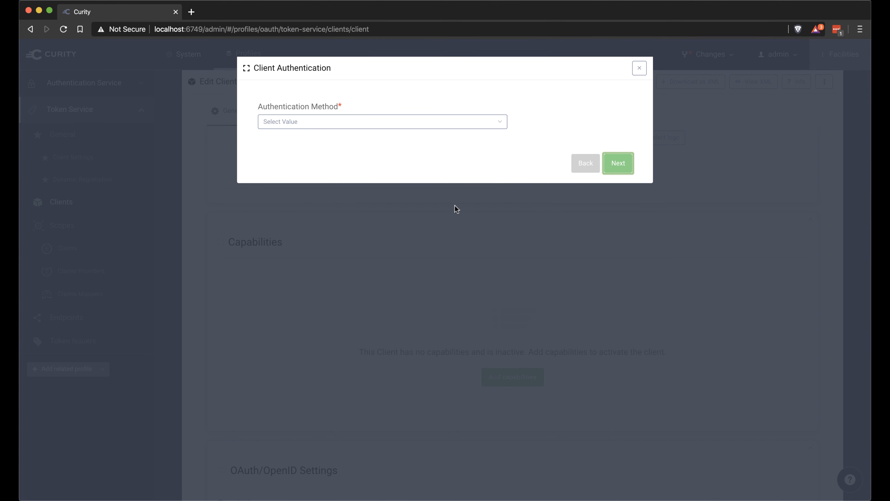
pyautogui.click(382, 122)
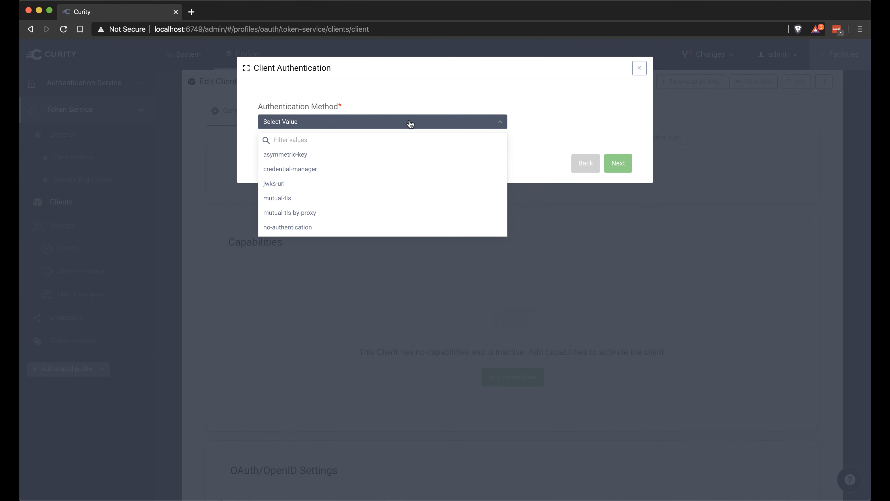
pyautogui.moveTo(382, 162)
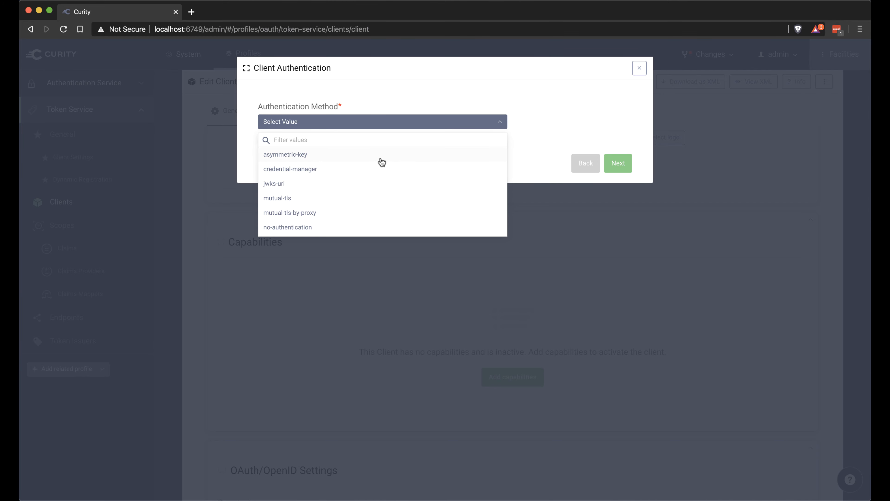
pyautogui.write('secret')
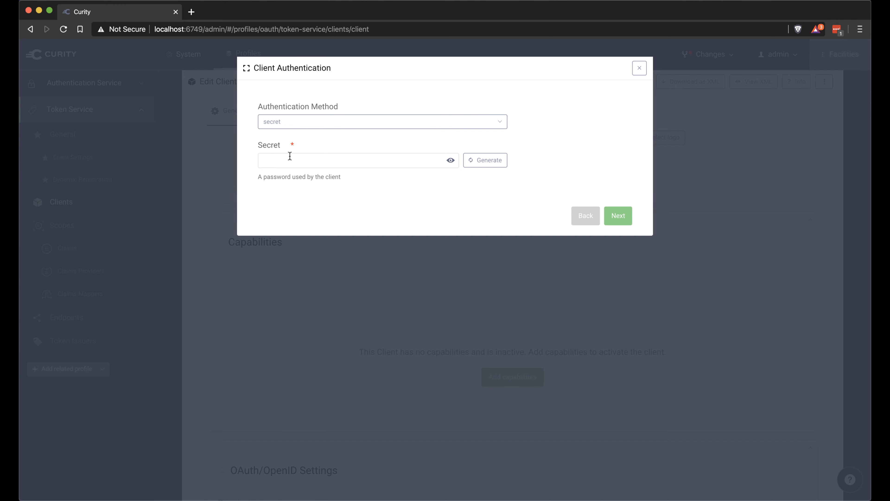
pyautogui.click(357, 160)
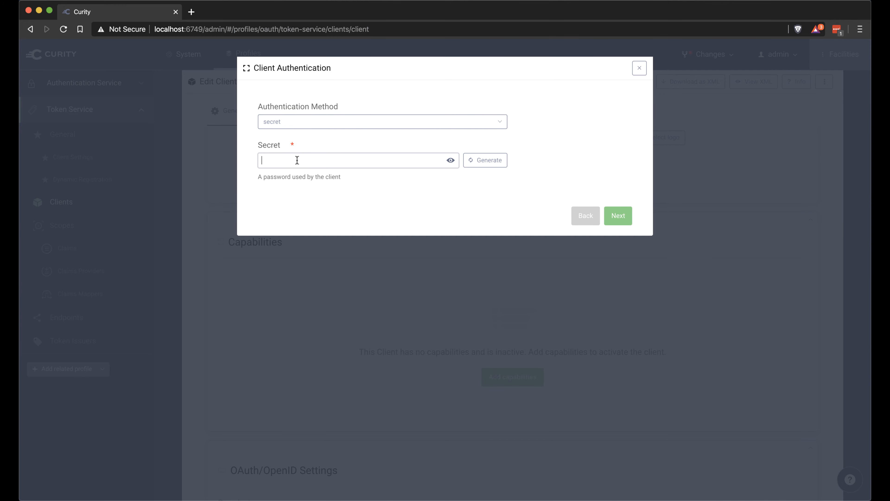
pyautogui.click(486, 160)
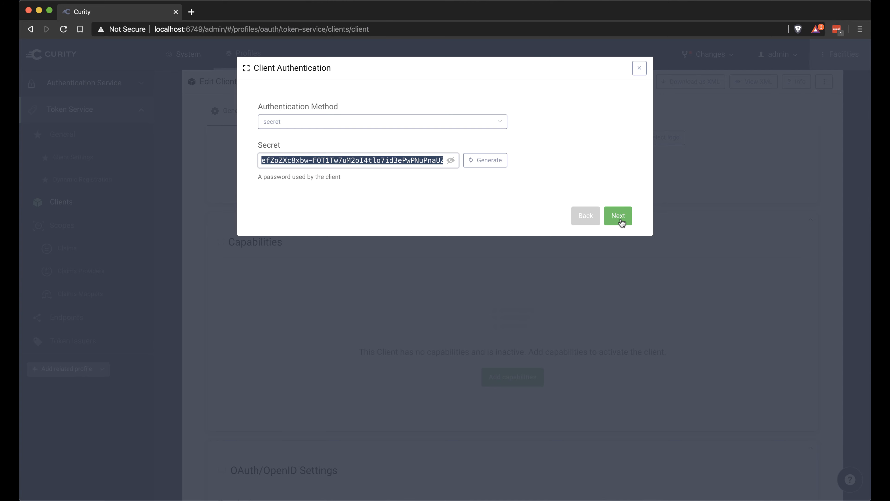
pyautogui.click(617, 216)
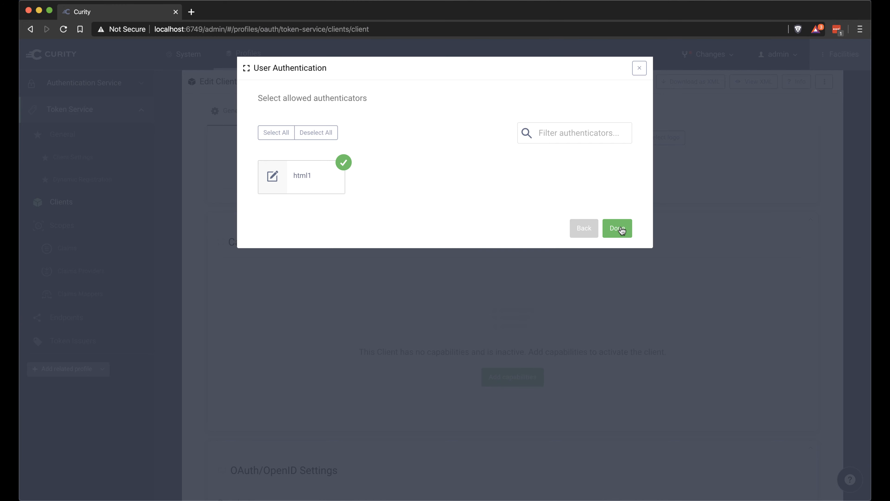
pyautogui.click(616, 228)
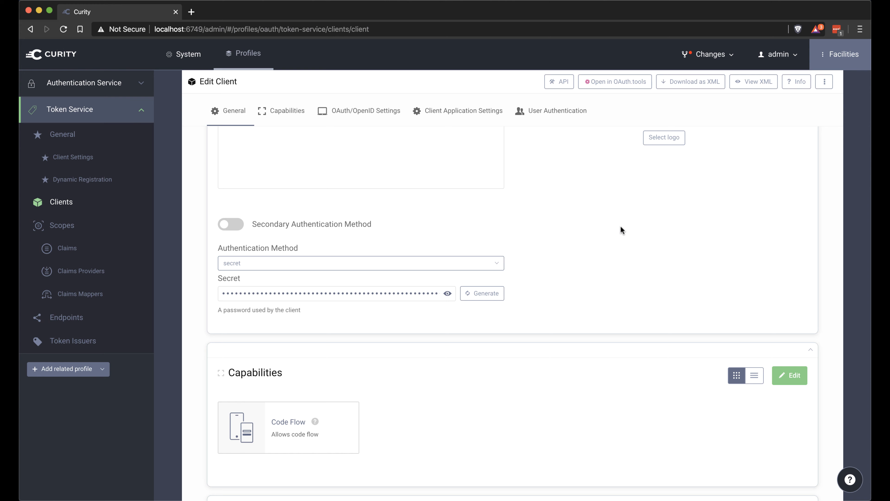
pyautogui.scroll(-3)
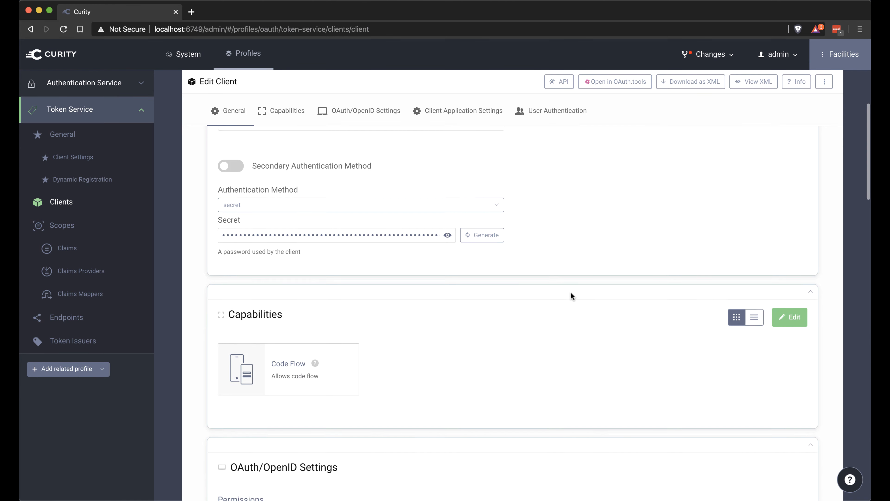
pyautogui.scroll(-3)
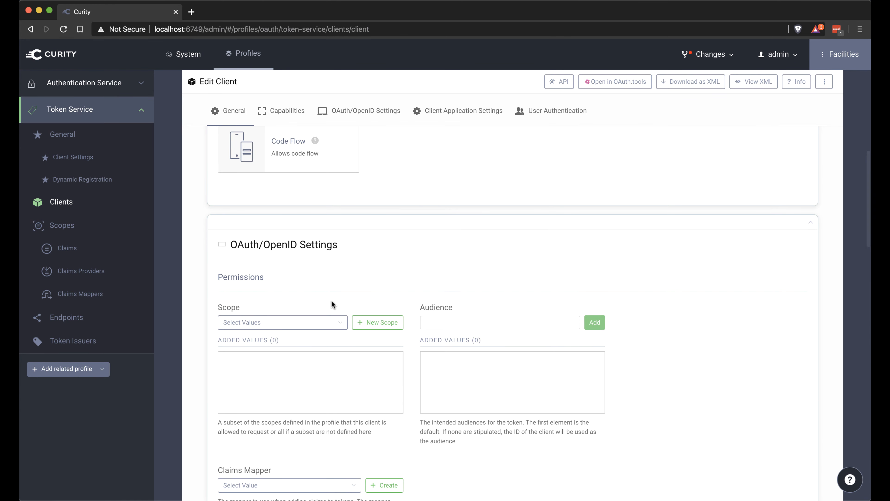
pyautogui.click(282, 322)
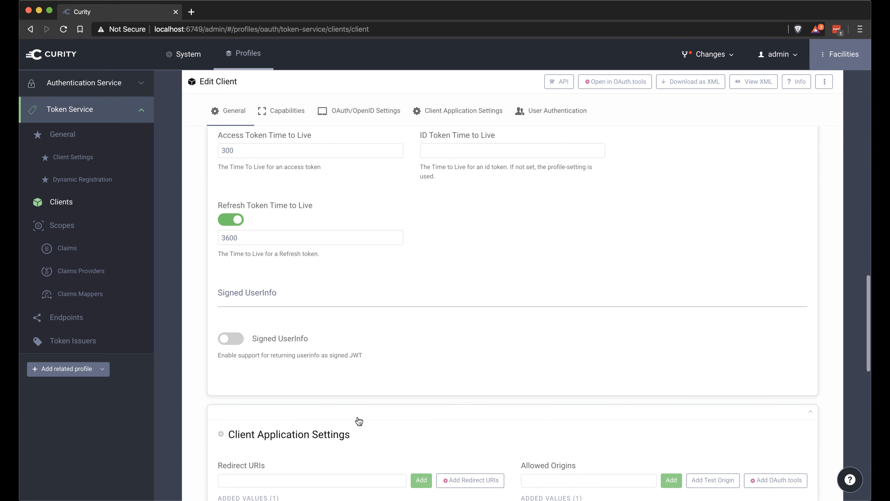
pyautogui.scroll(-3)
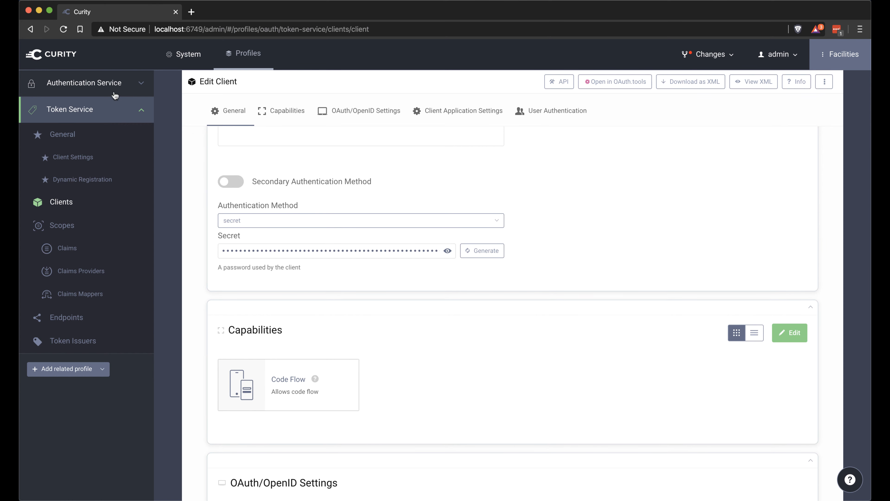
pyautogui.click(188, 54)
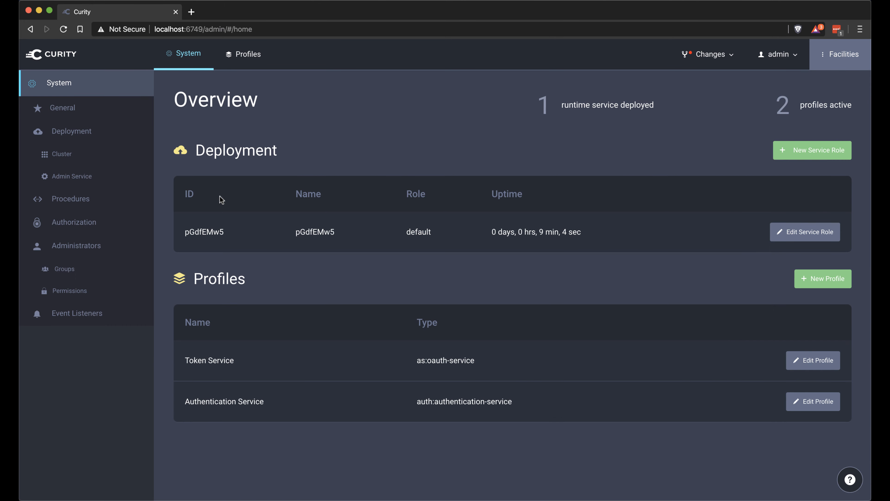
pyautogui.click(62, 108)
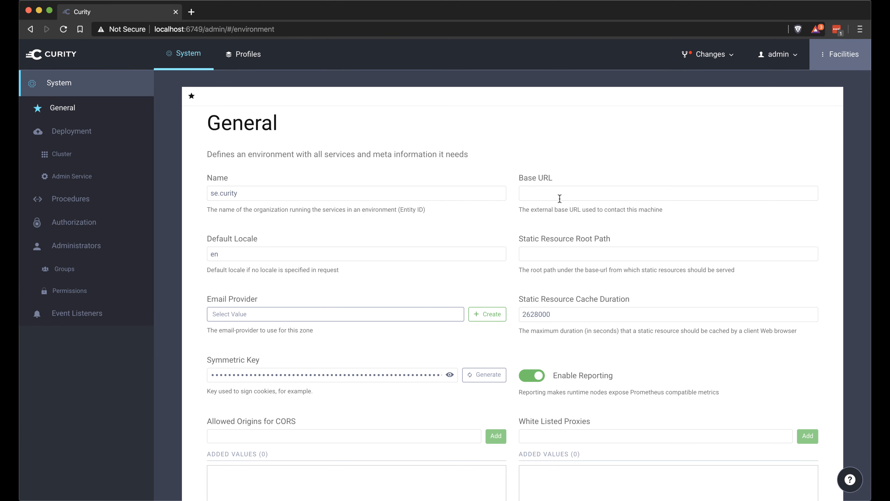
pyautogui.write('https')
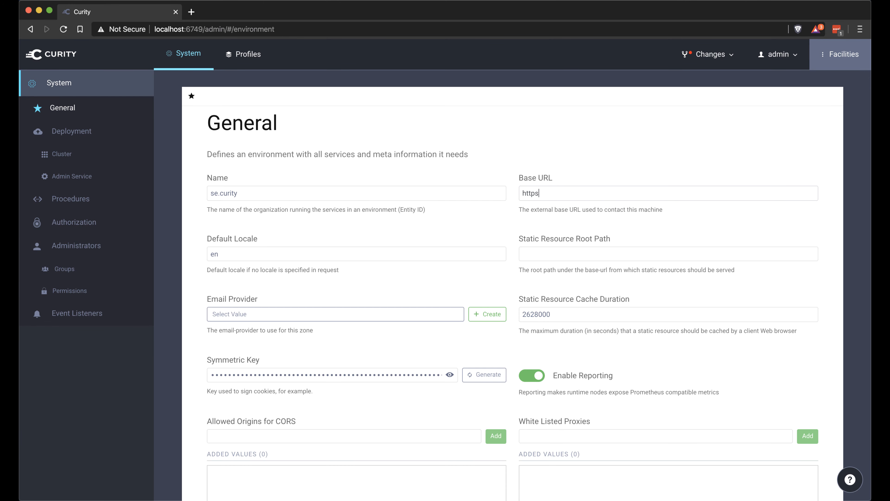
pyautogui.write('://igg')
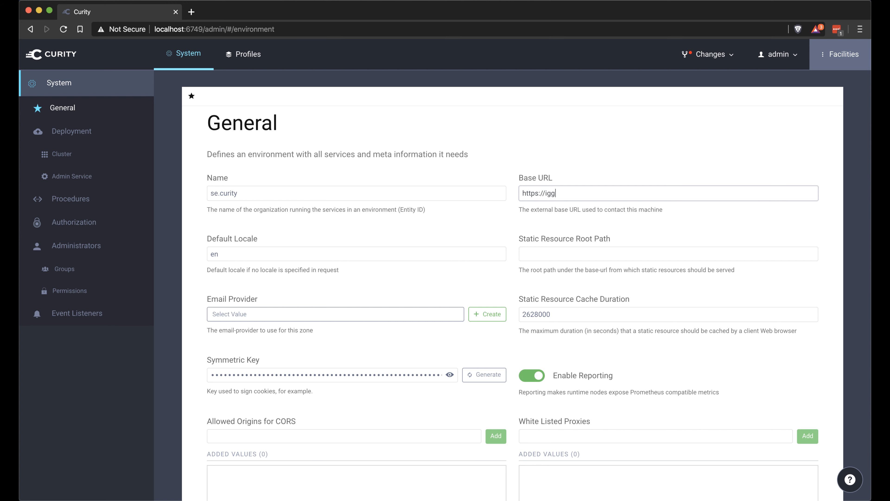
pyautogui.write('bom-curity.')
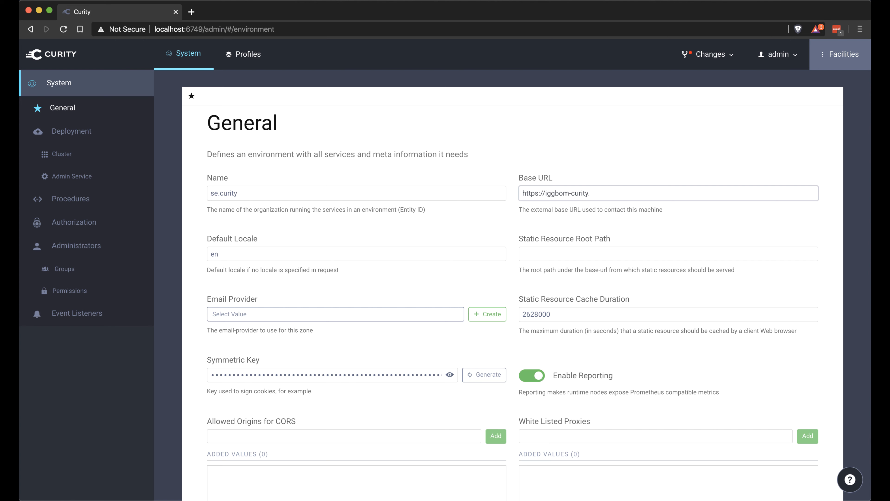
pyautogui.write('ngrok.io')
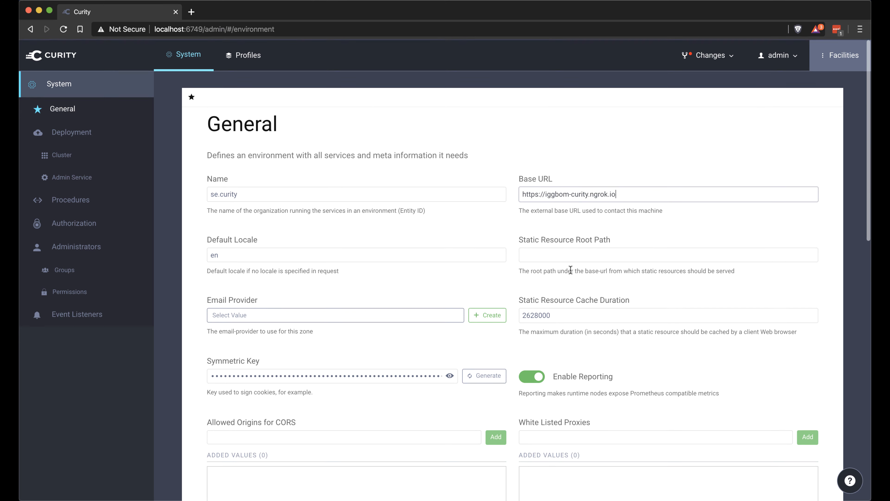
pyautogui.moveTo(66, 55)
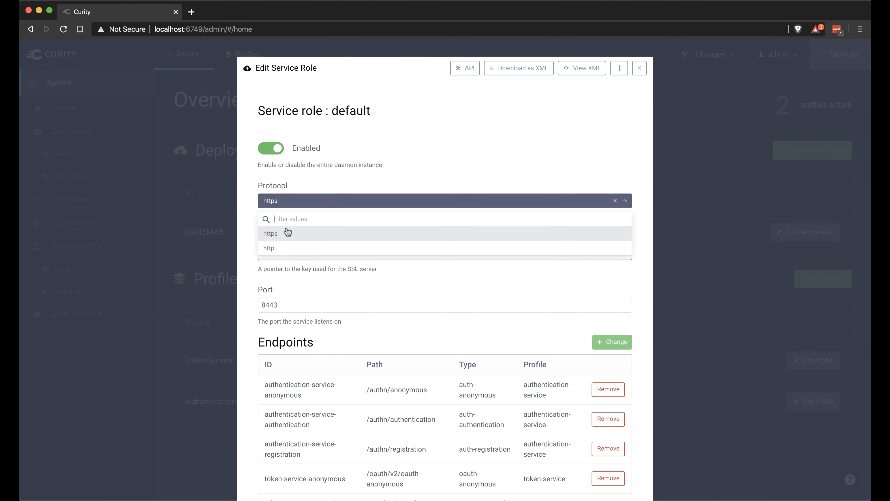
# Switch the default service role protocol to http and enable WebFinger issuer discovery.
pyautogui.click(268, 248)
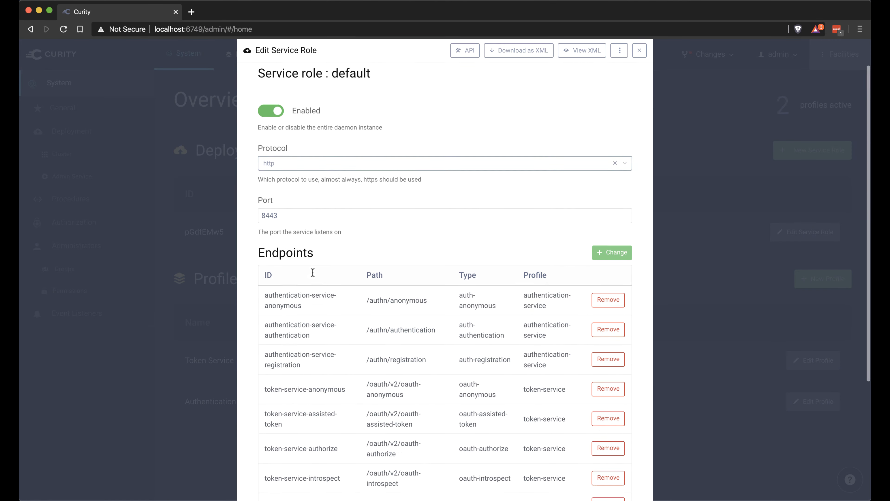
pyautogui.scroll(-3)
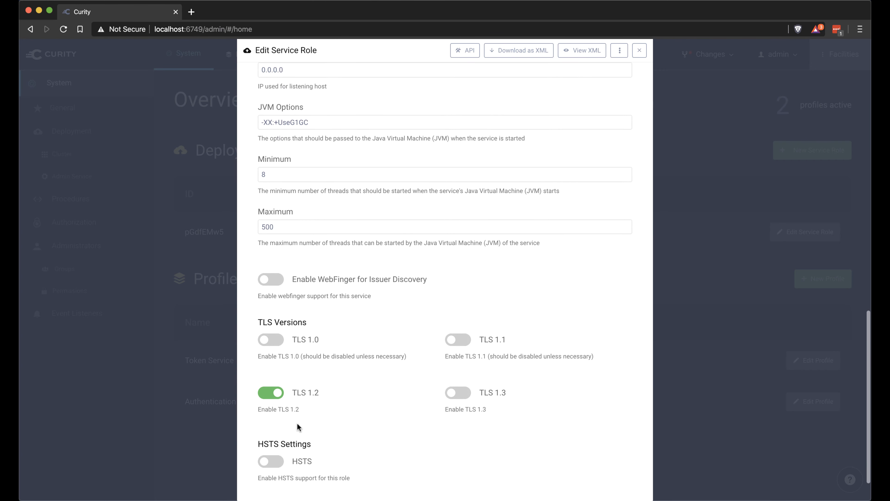
pyautogui.scroll(-3)
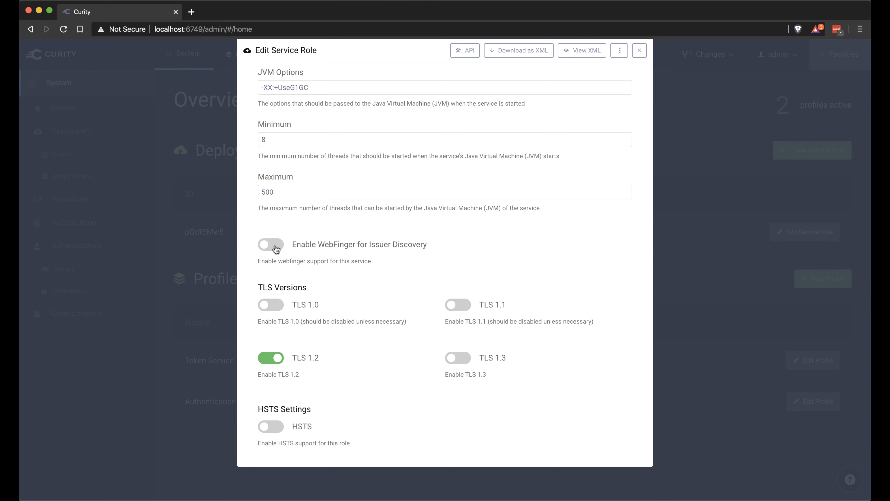
pyautogui.click(270, 244)
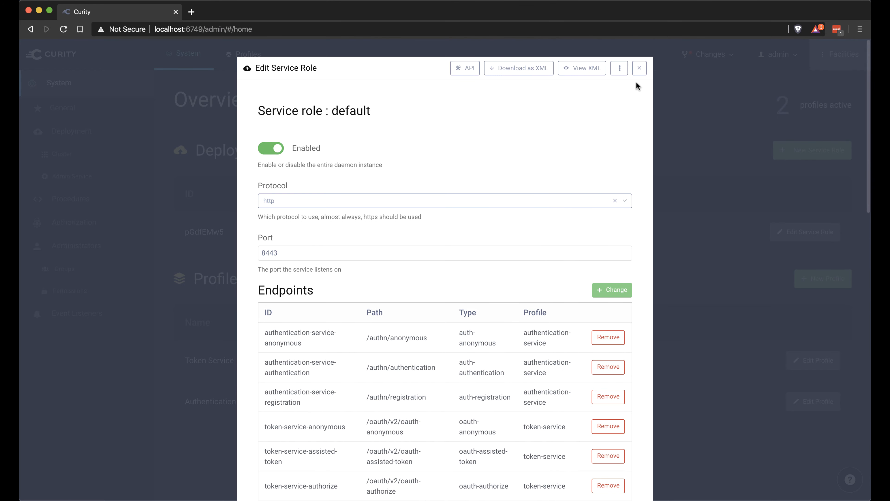
# Commit and deploy the pending changes with the comment 'Initial config'.
pyautogui.click(708, 53)
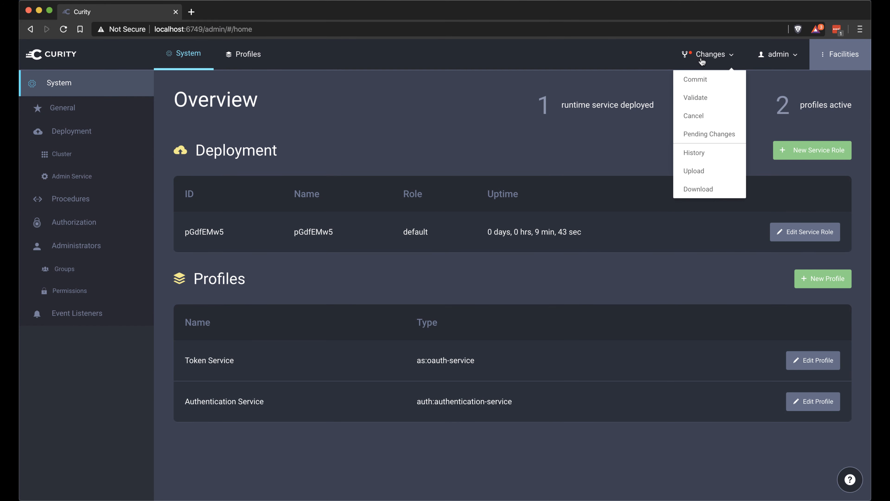
pyautogui.click(695, 79)
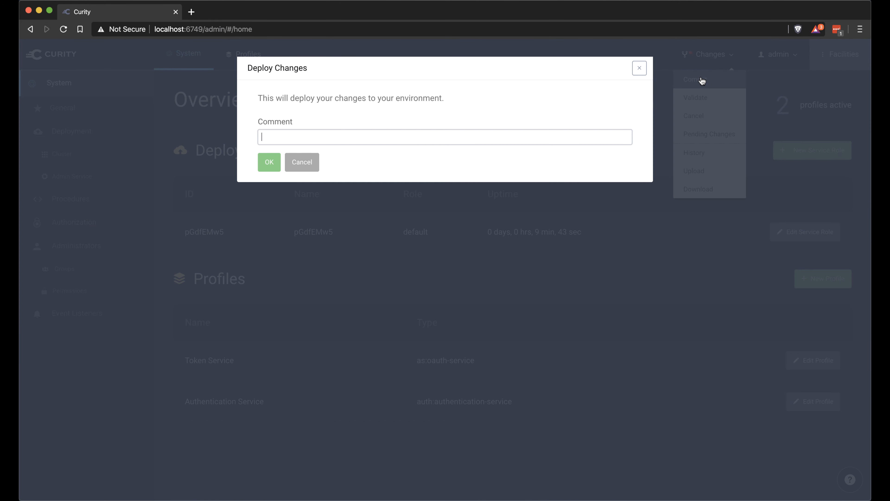
pyautogui.write('Initial config')
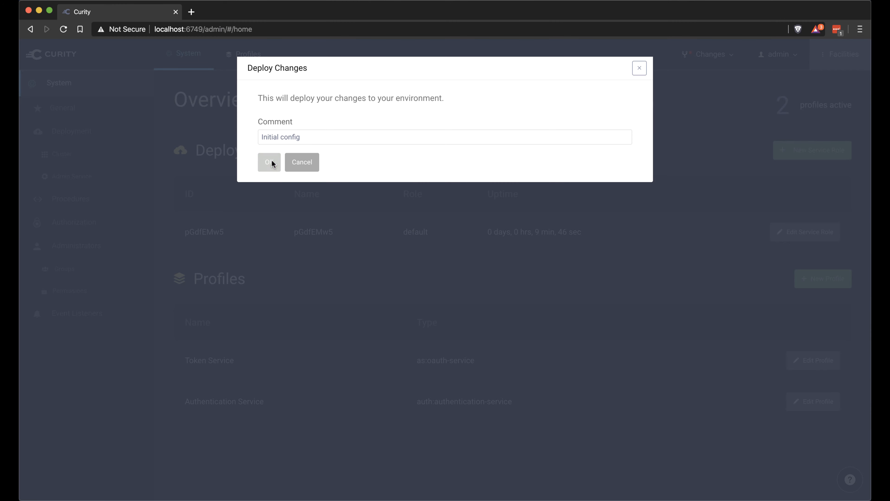
pyautogui.click(268, 162)
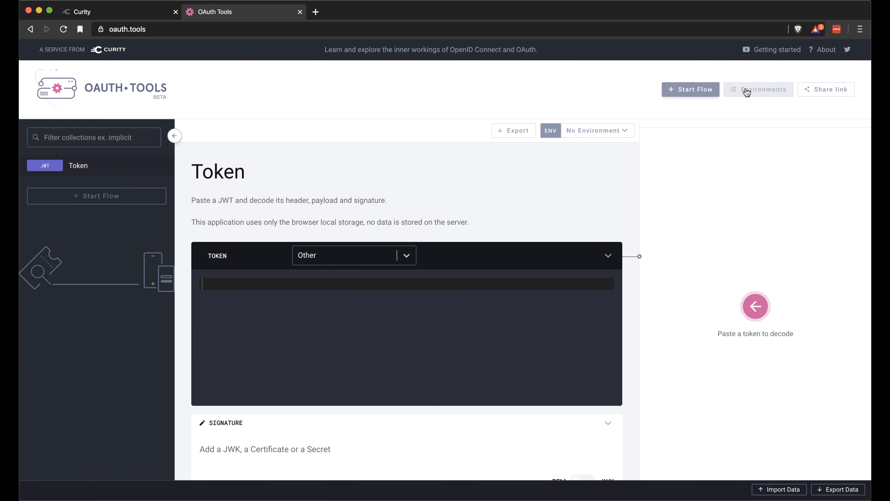
pyautogui.click(758, 89)
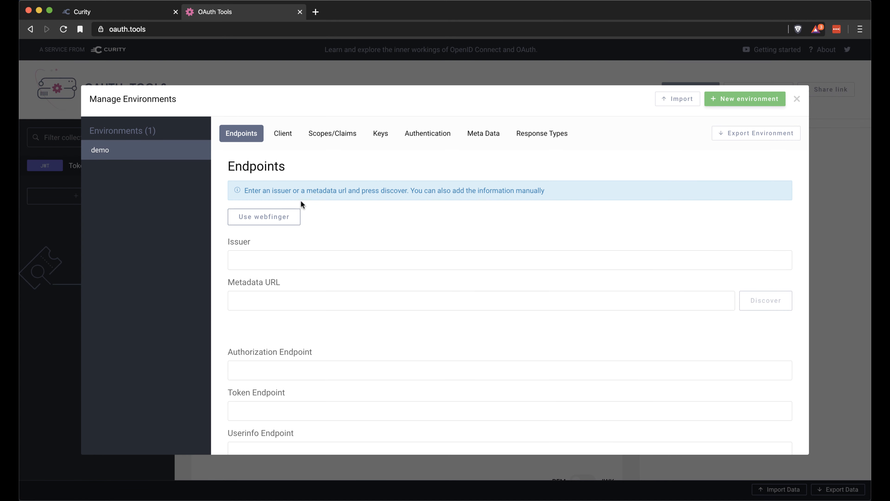
pyautogui.click(263, 216)
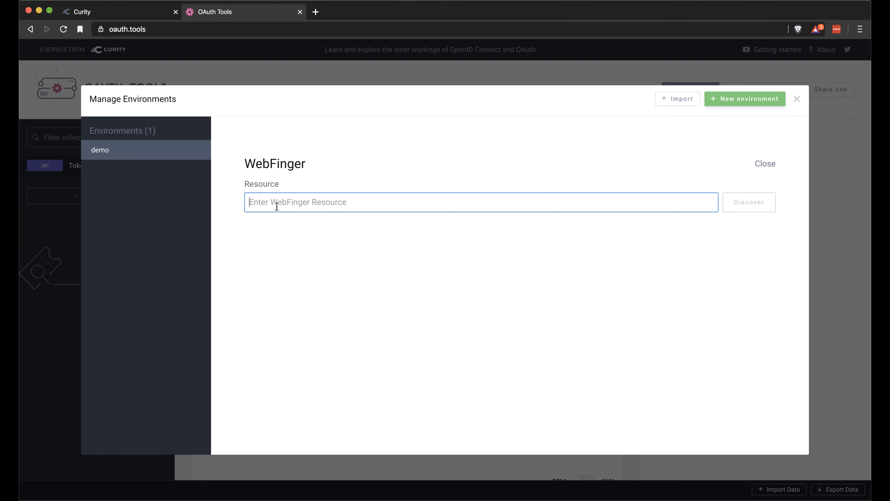
pyautogui.write('https:')
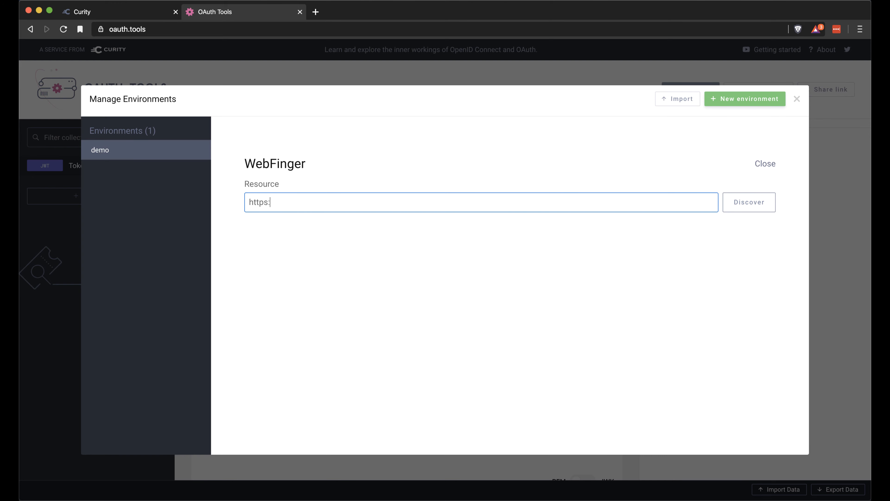
pyautogui.write('//igg')
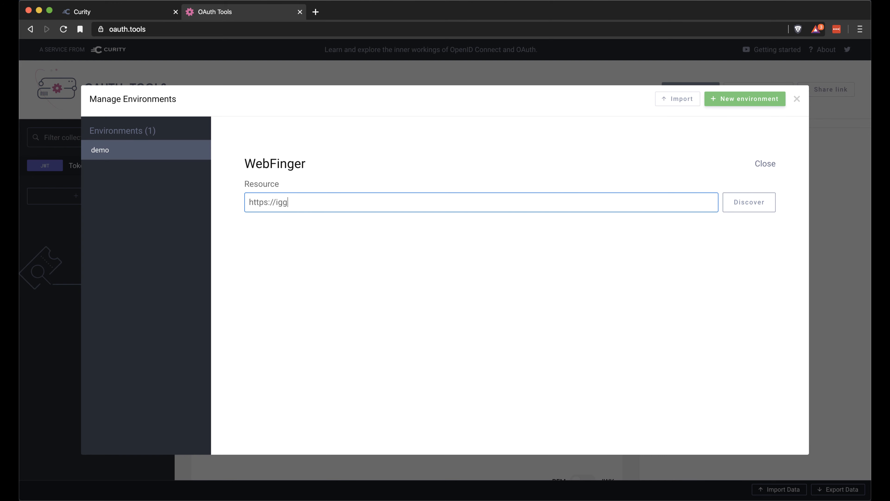
pyautogui.write('bom-curity.')
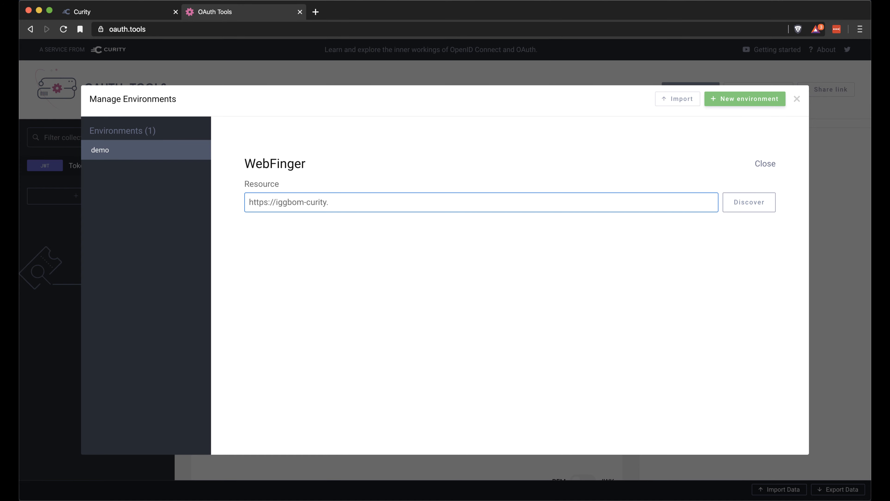
pyautogui.write('ngrok.io')
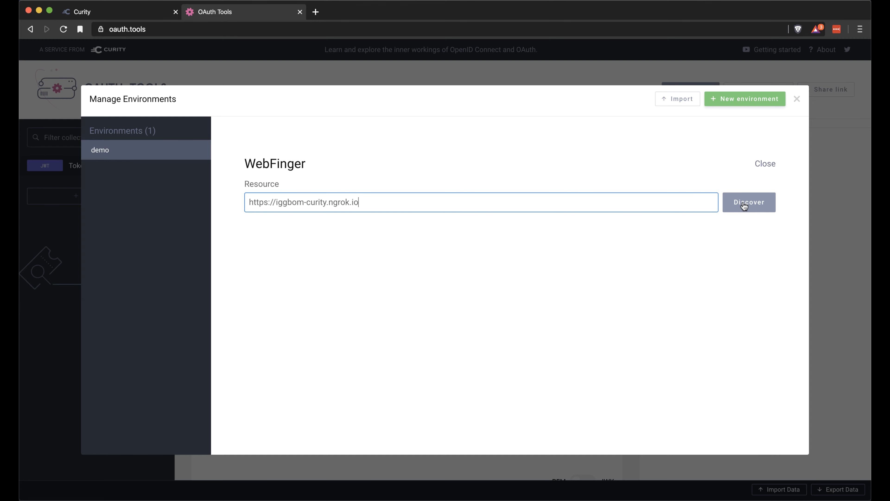
pyautogui.click(748, 202)
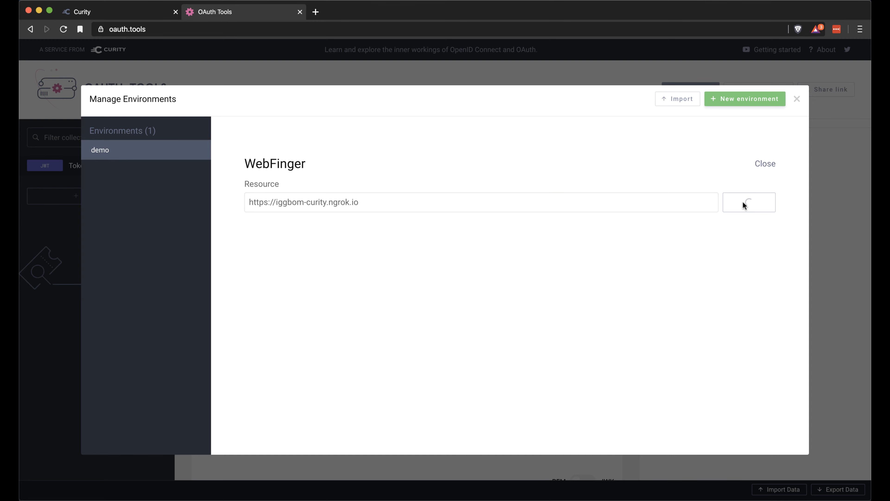
pyautogui.click(748, 202)
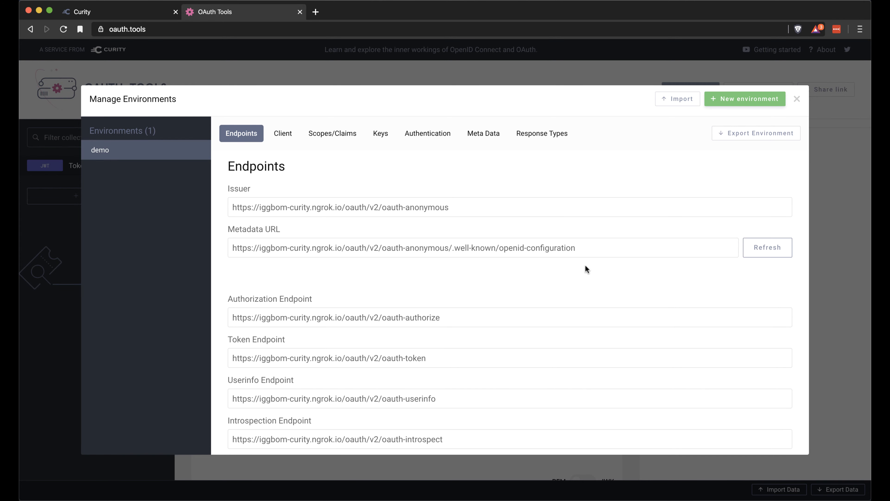
# Select the discovered metadata URL and review the listed endpoints.
pyautogui.doubleClick(553, 248)
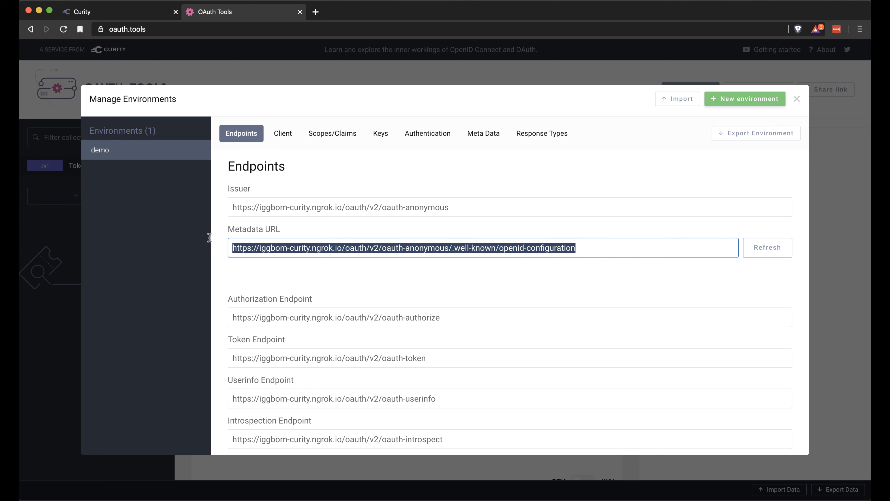
pyautogui.scroll(-3)
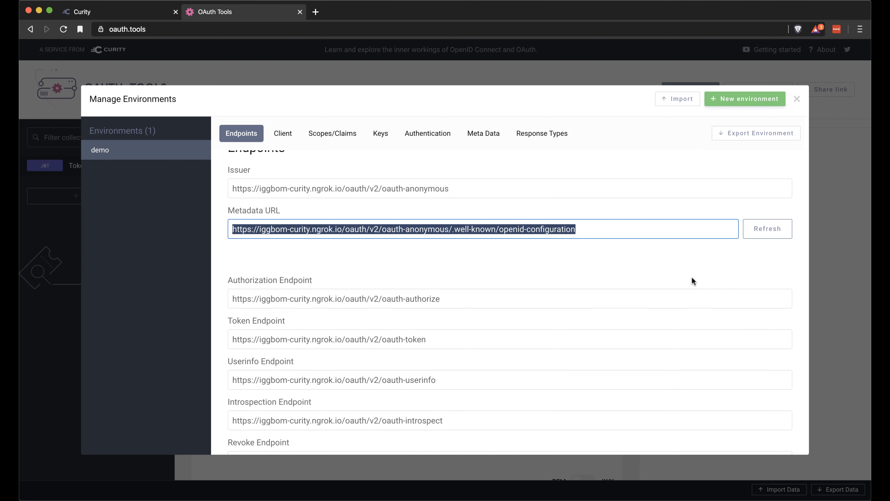
pyautogui.scroll(-3)
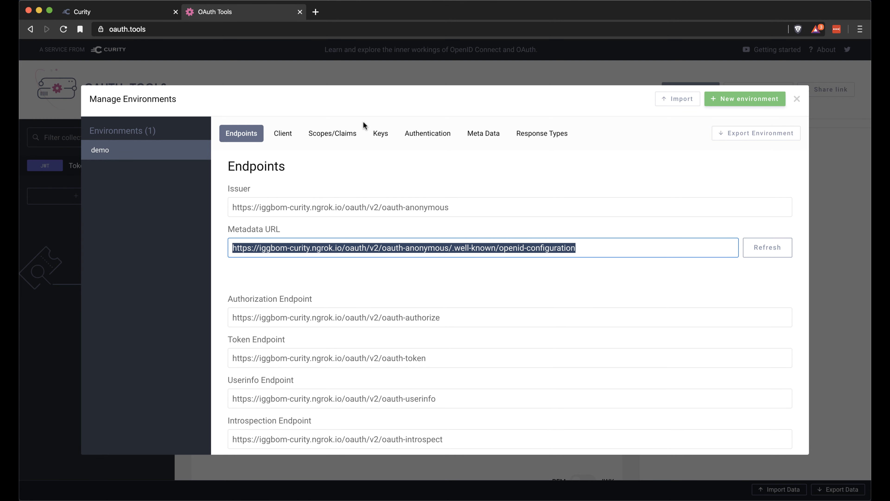
# Add client ID 'client' with its secret and Code Flow enabled to the demo environment, then close the manager.
pyautogui.click(283, 134)
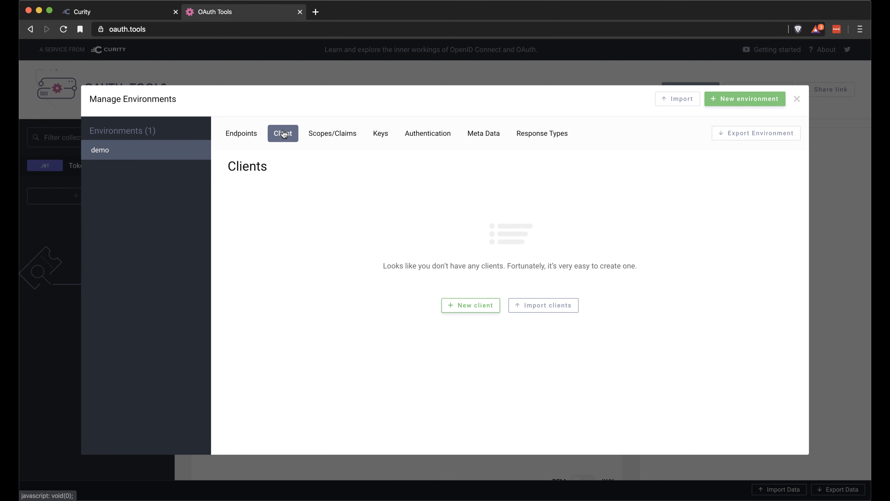
pyautogui.click(470, 305)
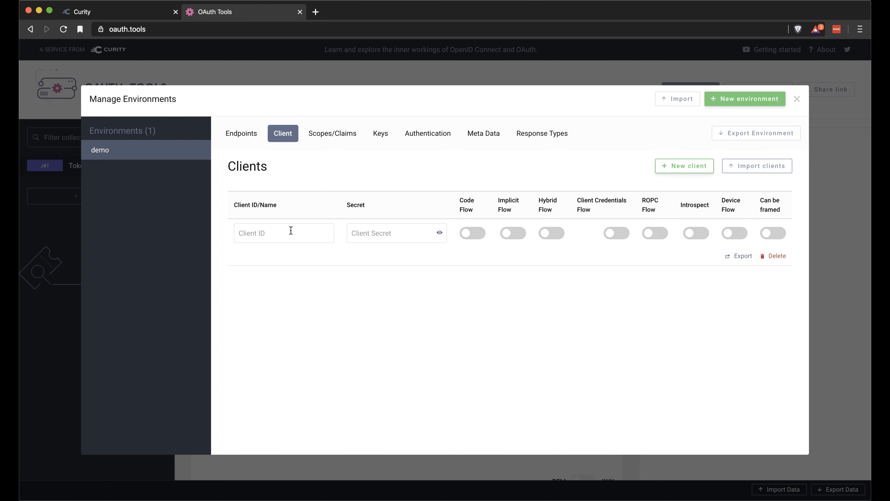
pyautogui.write('client')
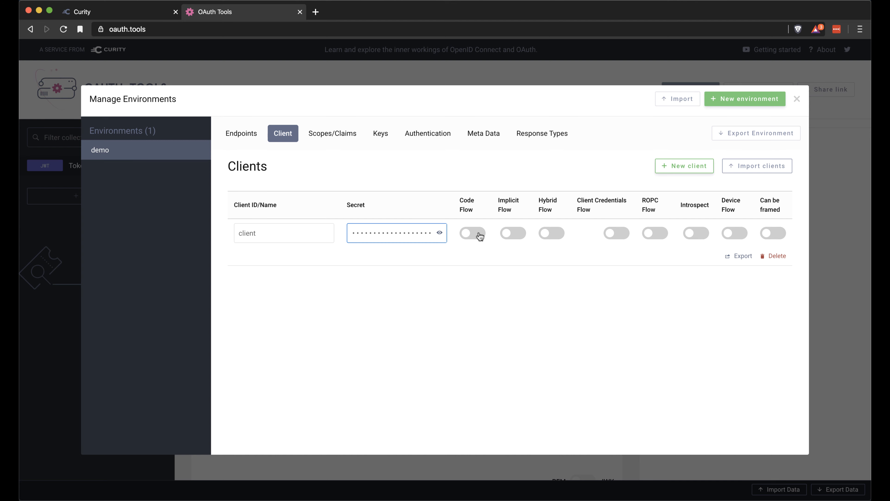
pyautogui.click(472, 233)
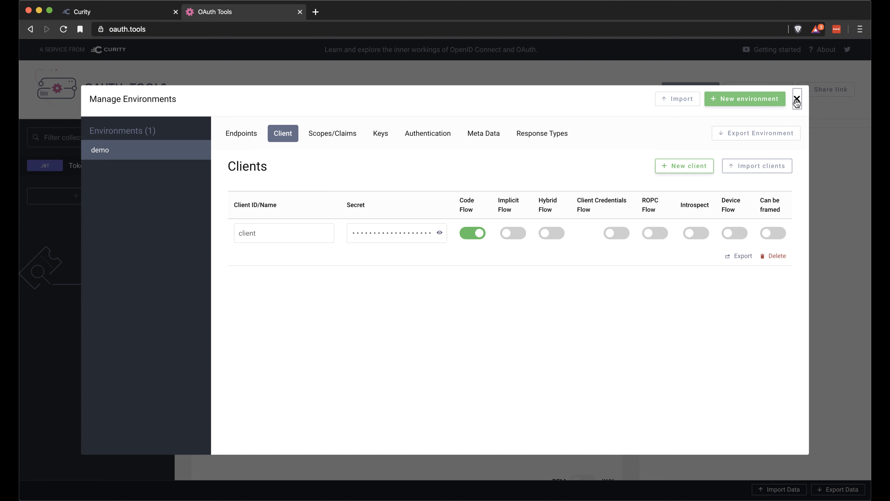
pyautogui.click(796, 99)
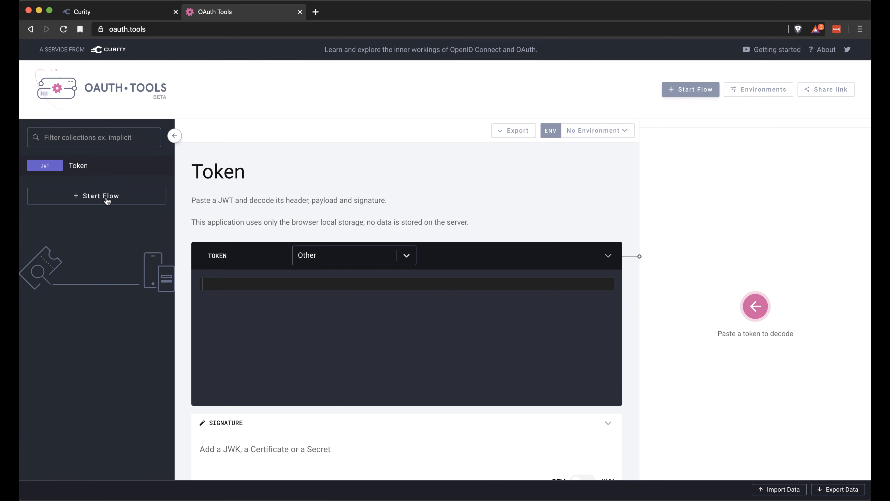
# Set up a Code Flow on the demo environment with client 'client' and the openid scope.
pyautogui.click(97, 195)
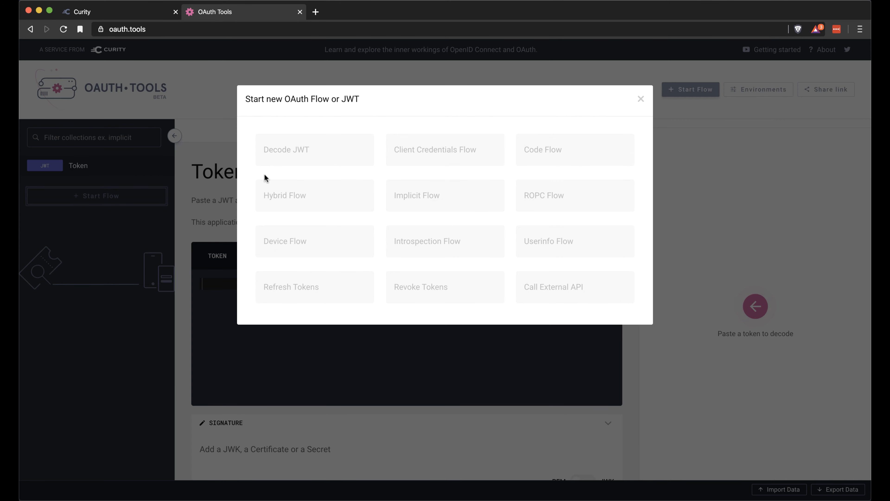
pyautogui.moveTo(445, 196)
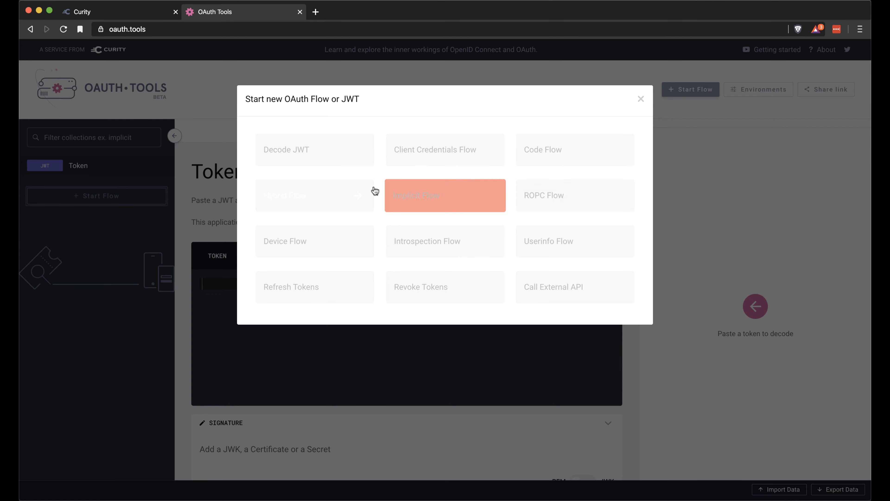
pyautogui.moveTo(575, 240)
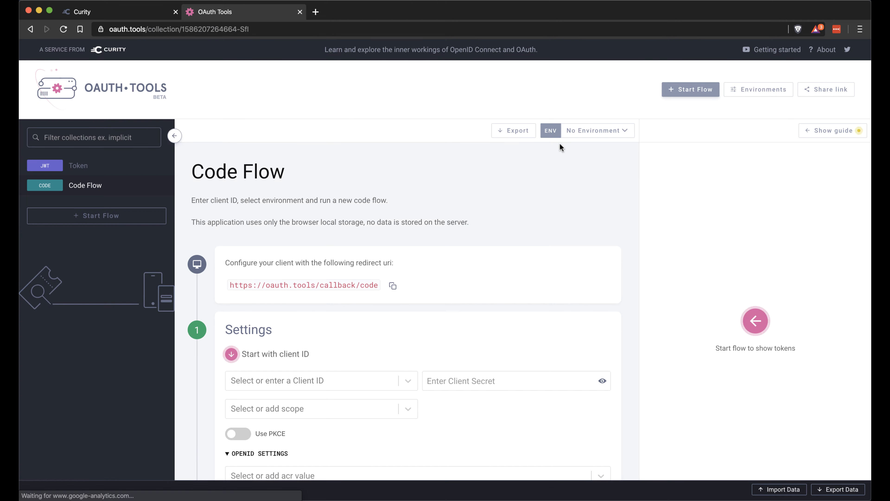
pyautogui.scroll(-3)
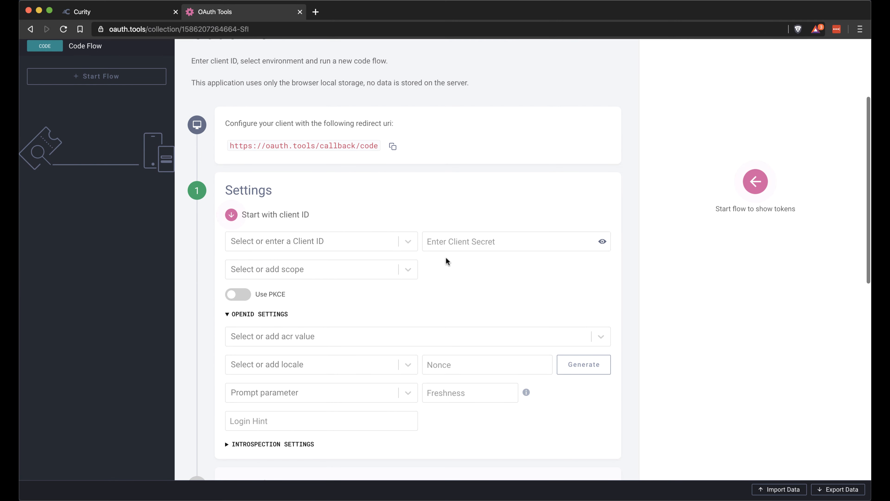
pyautogui.click(321, 240)
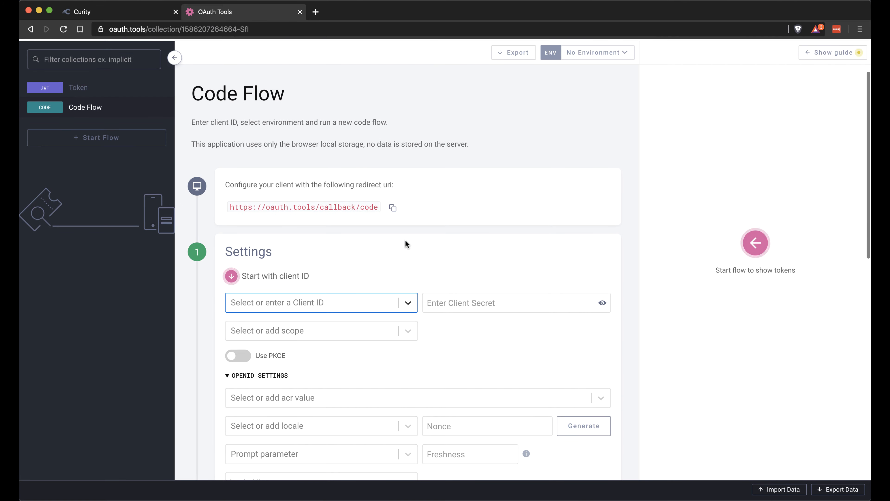
pyautogui.click(596, 52)
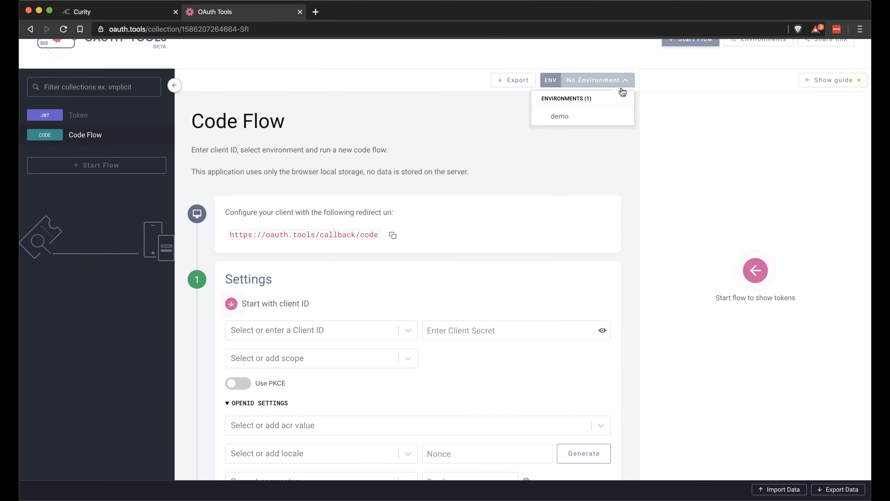
pyautogui.click(560, 116)
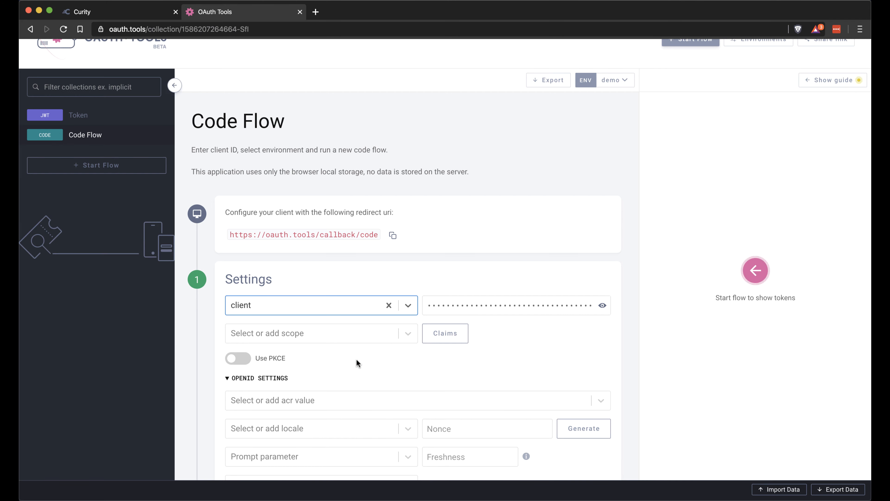
pyautogui.scroll(-3)
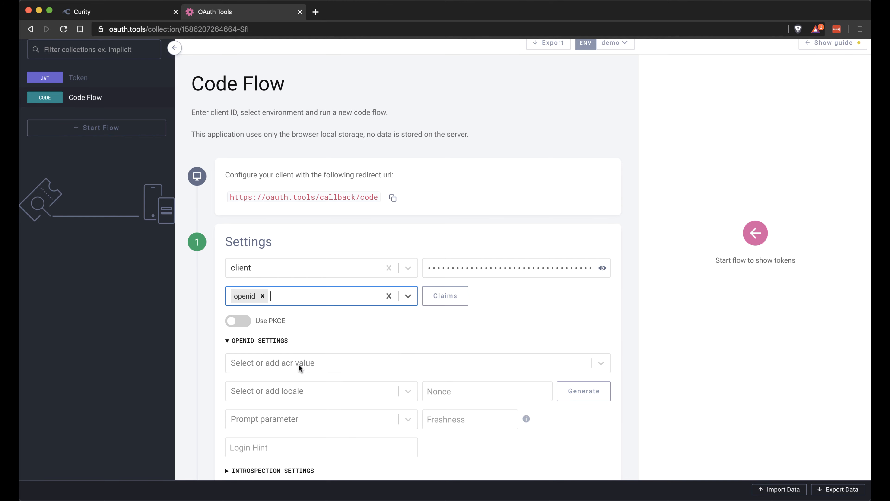
pyautogui.scroll(-3)
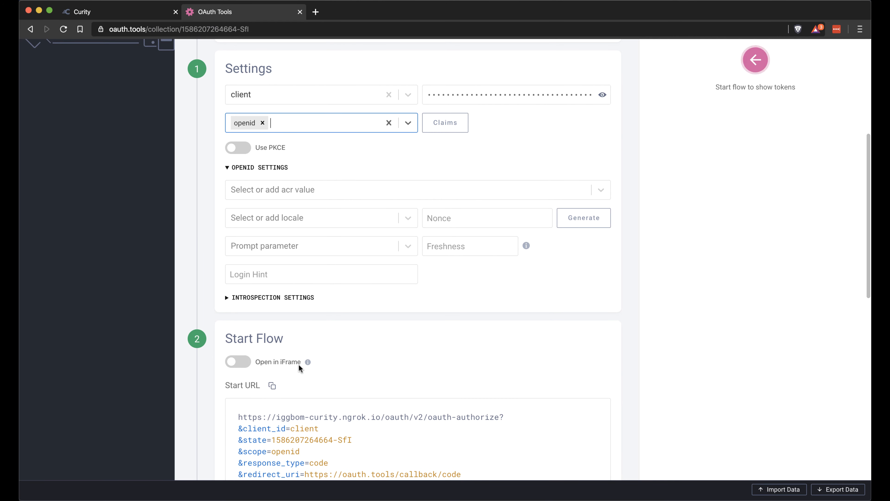
pyautogui.scroll(-3)
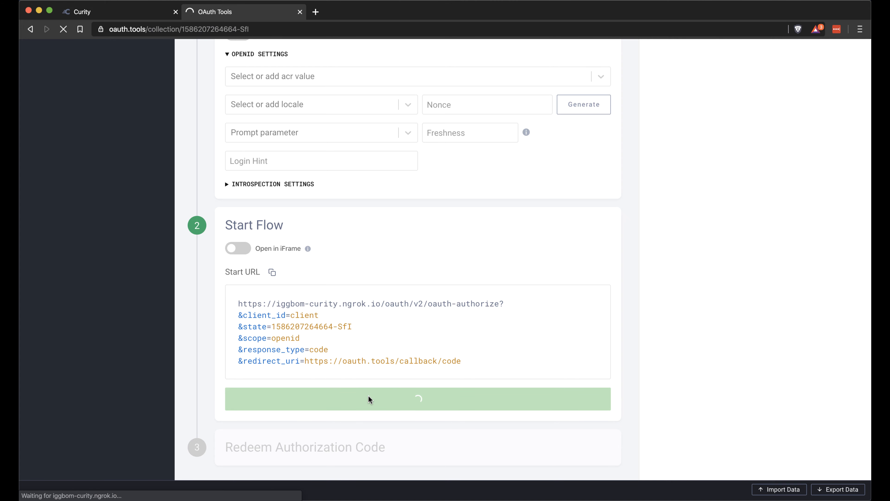
# Run the authorization request and register a new account for user Jonas.
pyautogui.click(417, 398)
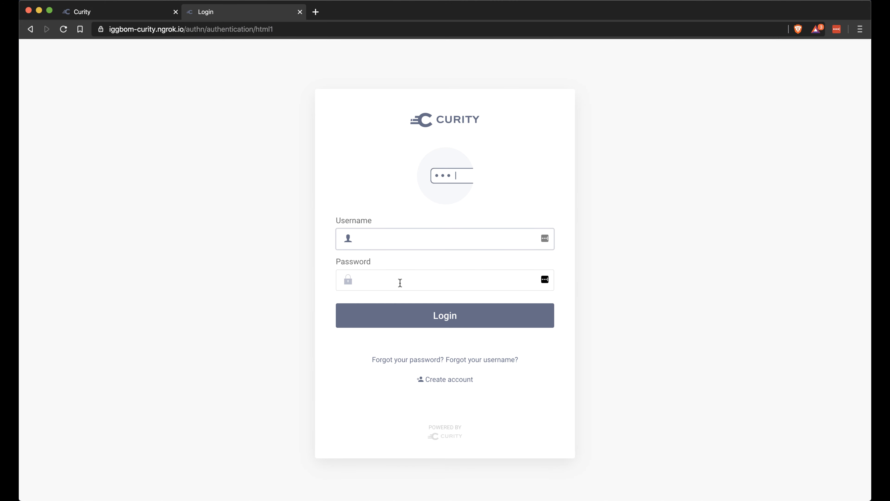
pyautogui.moveTo(424, 300)
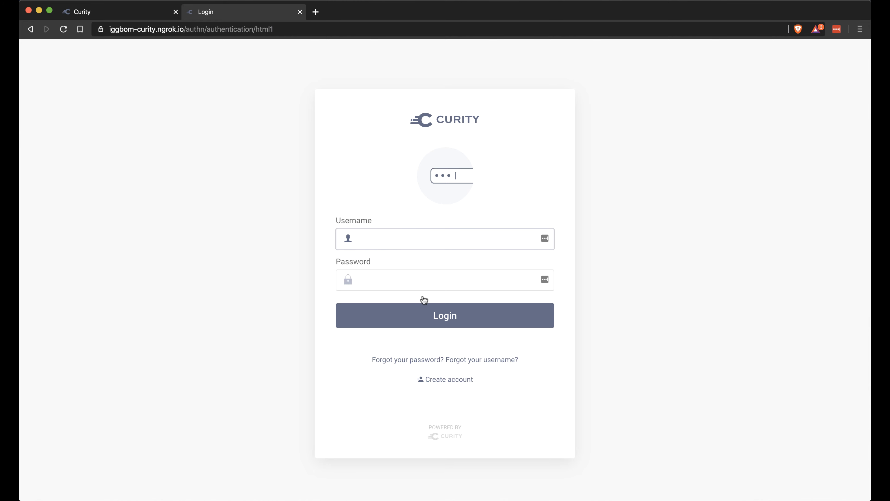
pyautogui.moveTo(468, 372)
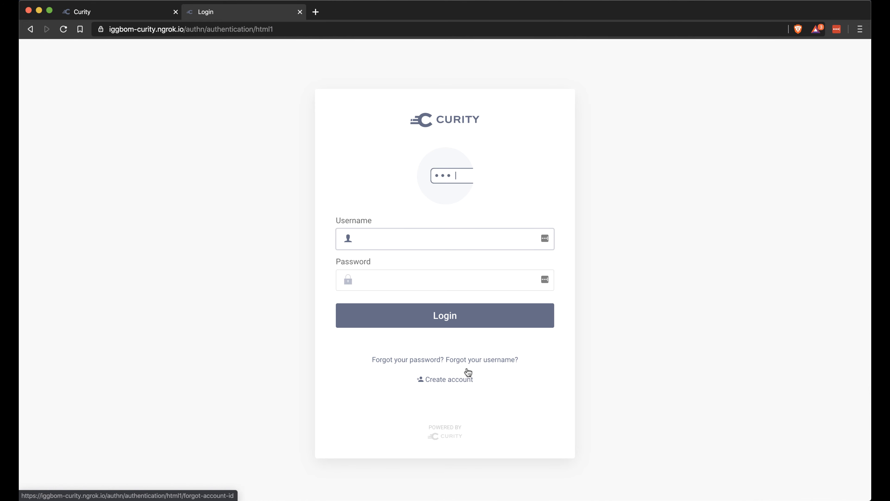
pyautogui.click(449, 379)
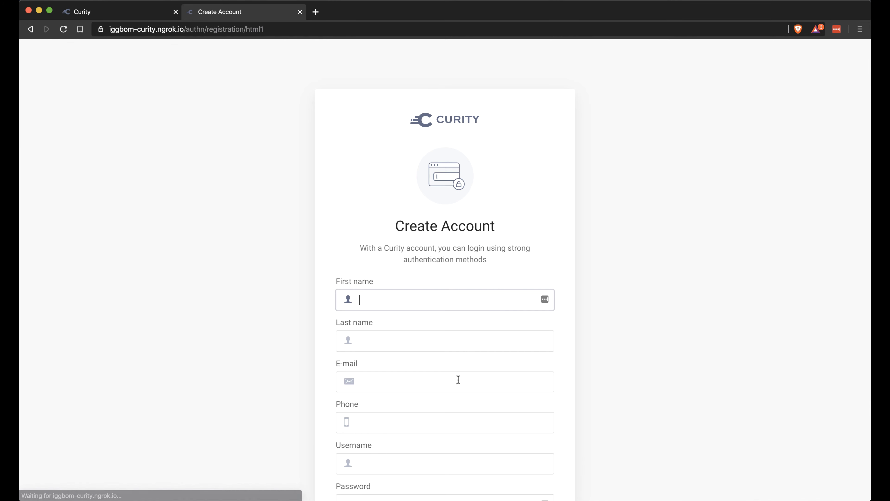
pyautogui.write('Jonas')
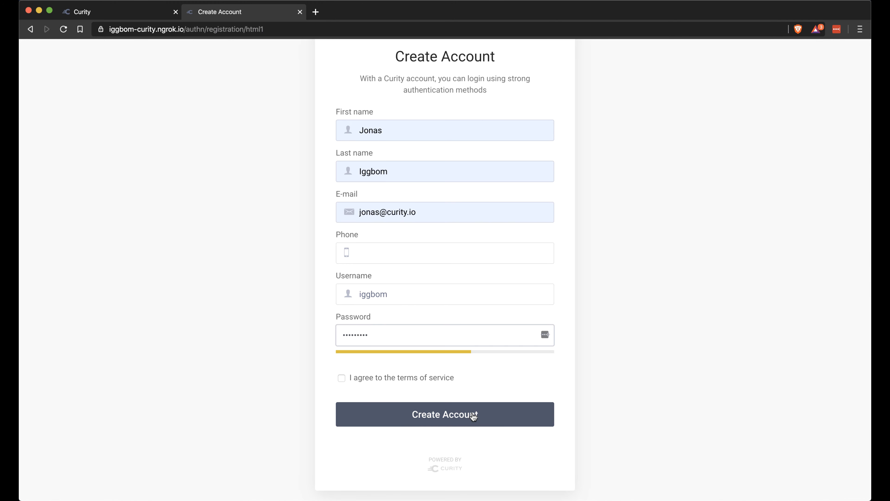
pyautogui.click(445, 414)
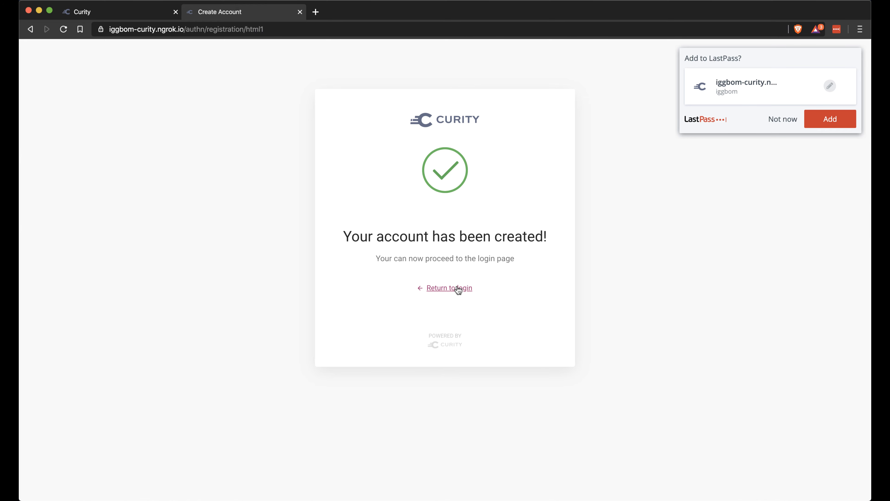
# Return to the login form and sign in with the new account.
pyautogui.click(449, 288)
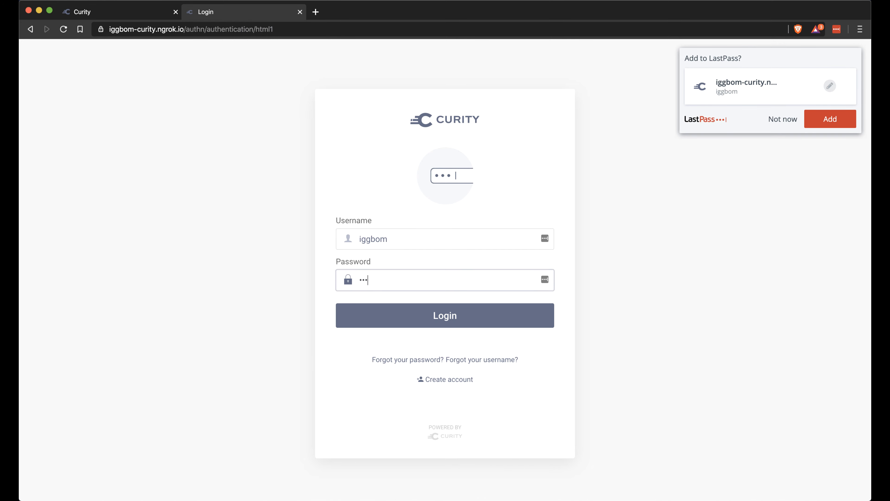
pyautogui.click(445, 315)
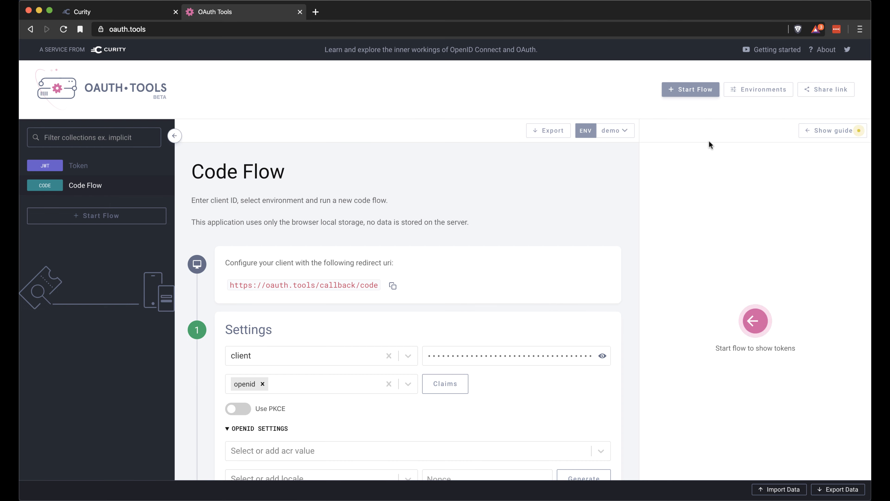
# Redeem the authorization code for access, refresh and ID tokens and review the decoded ID token with valid signature.
pyautogui.scroll(-3)
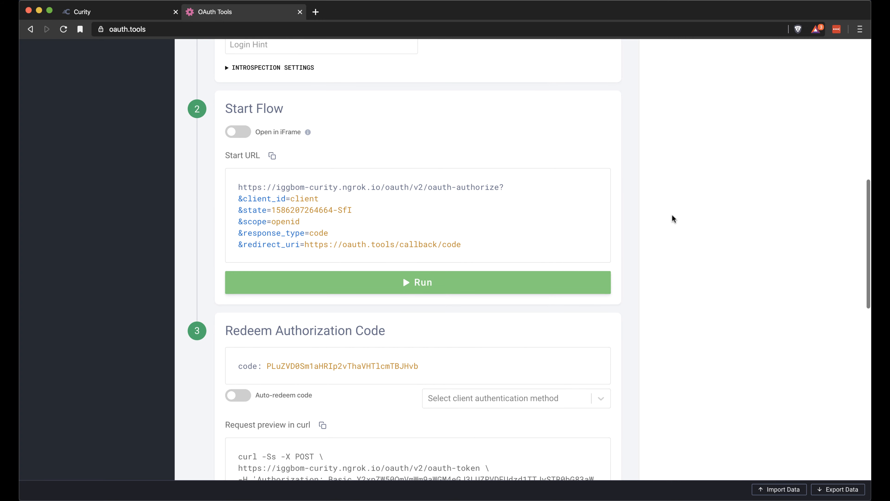
pyautogui.scroll(-3)
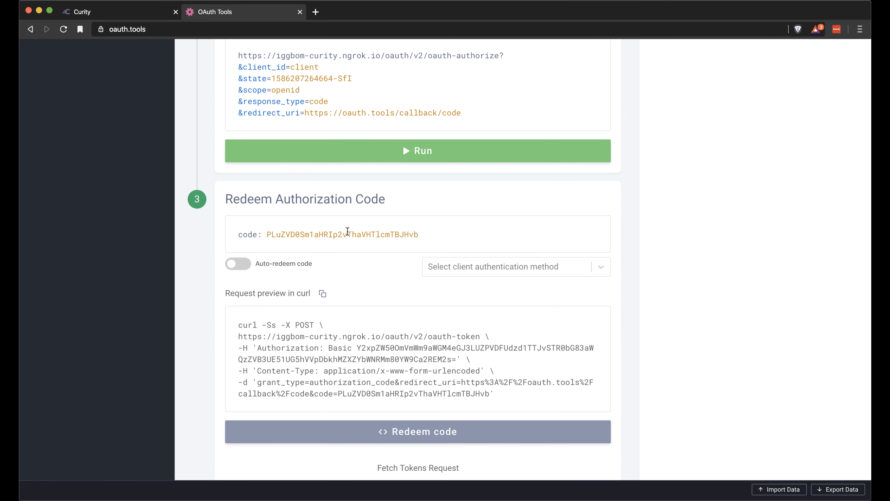
pyautogui.moveTo(406, 399)
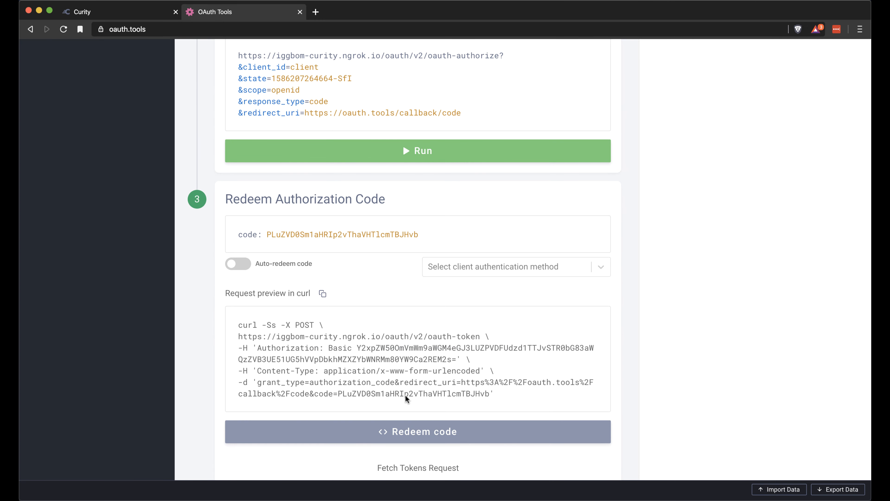
pyautogui.click(417, 432)
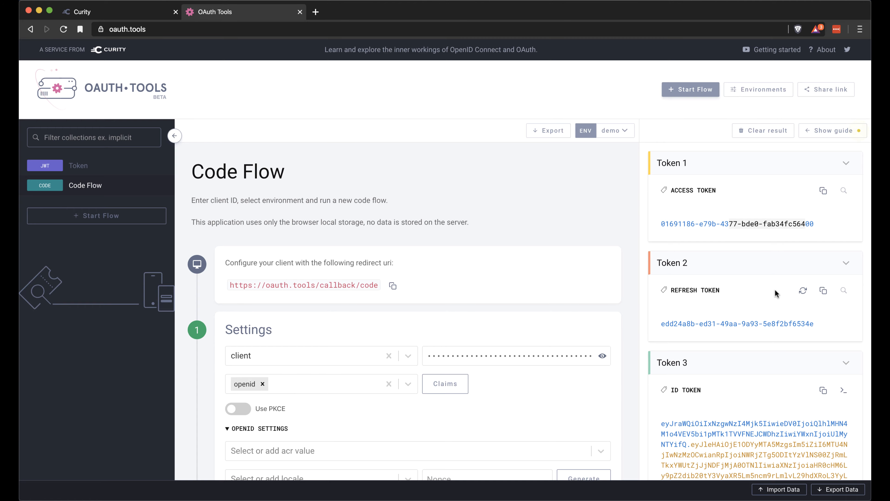
pyautogui.scroll(-3)
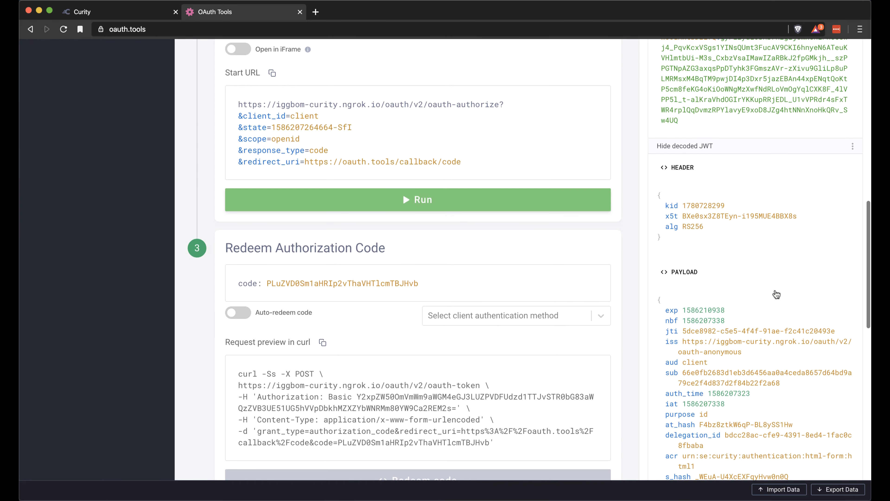
pyautogui.scroll(-3)
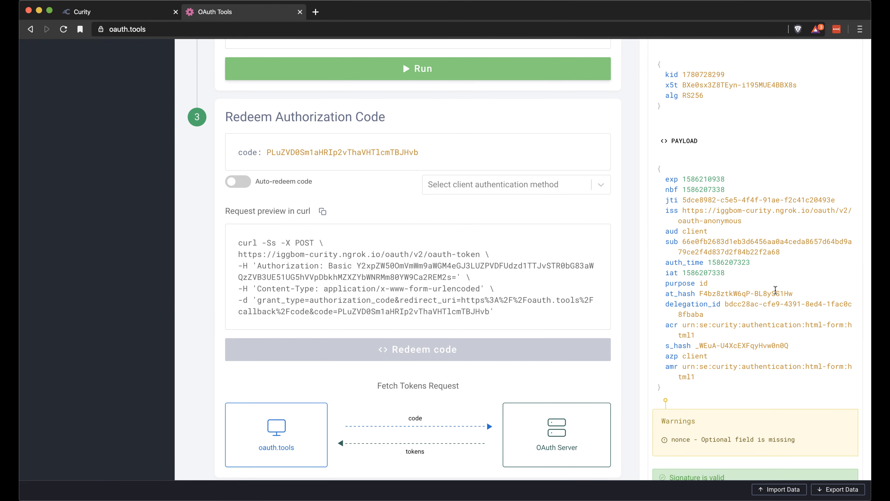